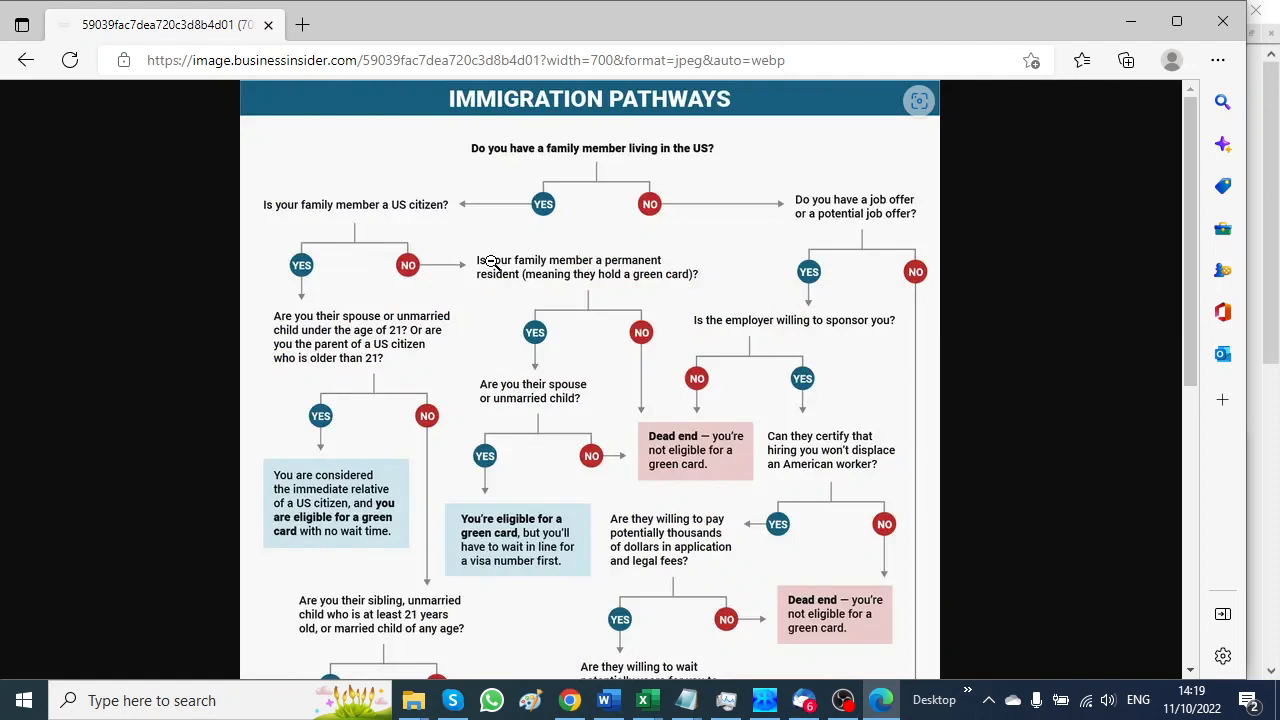
mouse_move(556, 204)
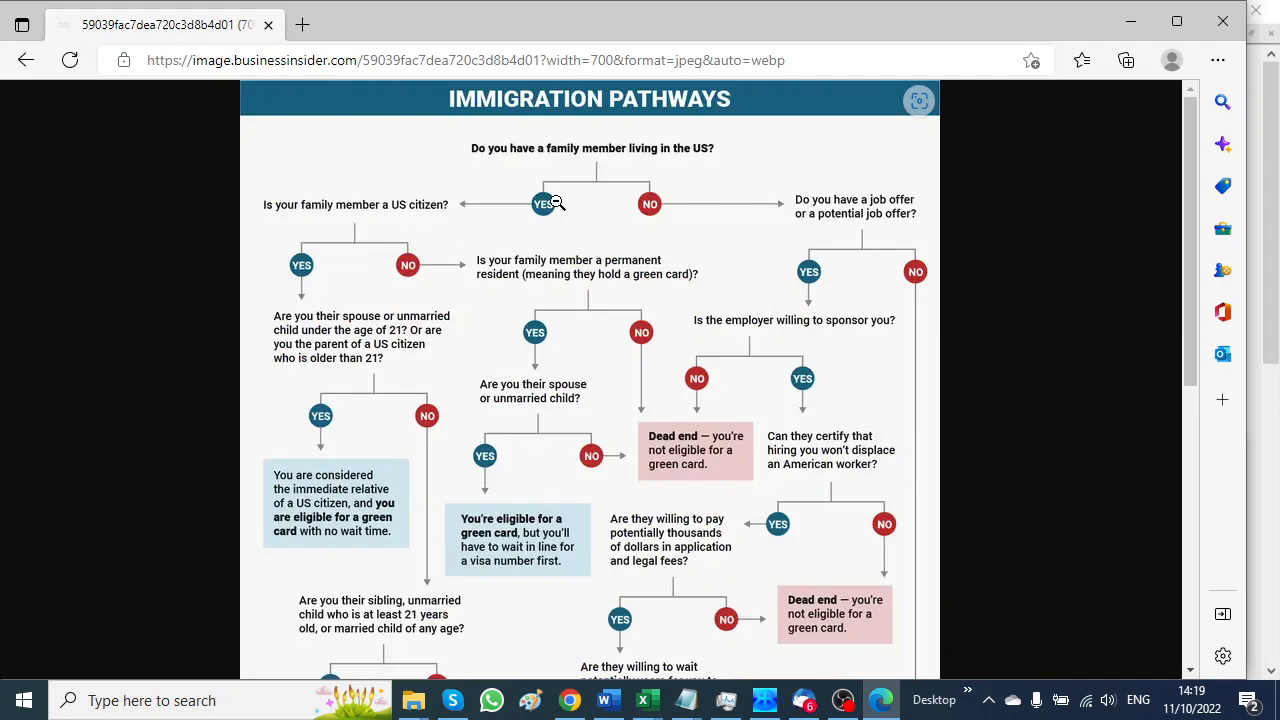
mouse_move(1052, 236)
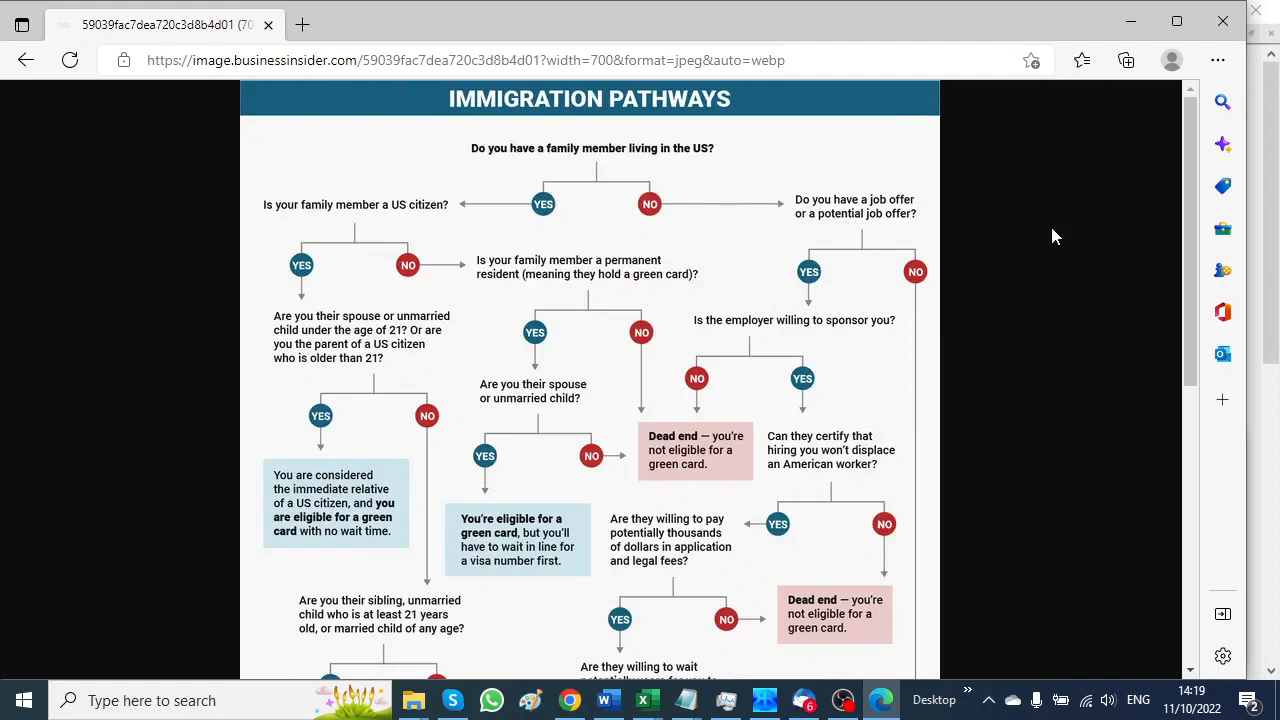
Step: Start the VisiRule to HTML export of the immigration chart from the Run menu
scroll(down, 3)
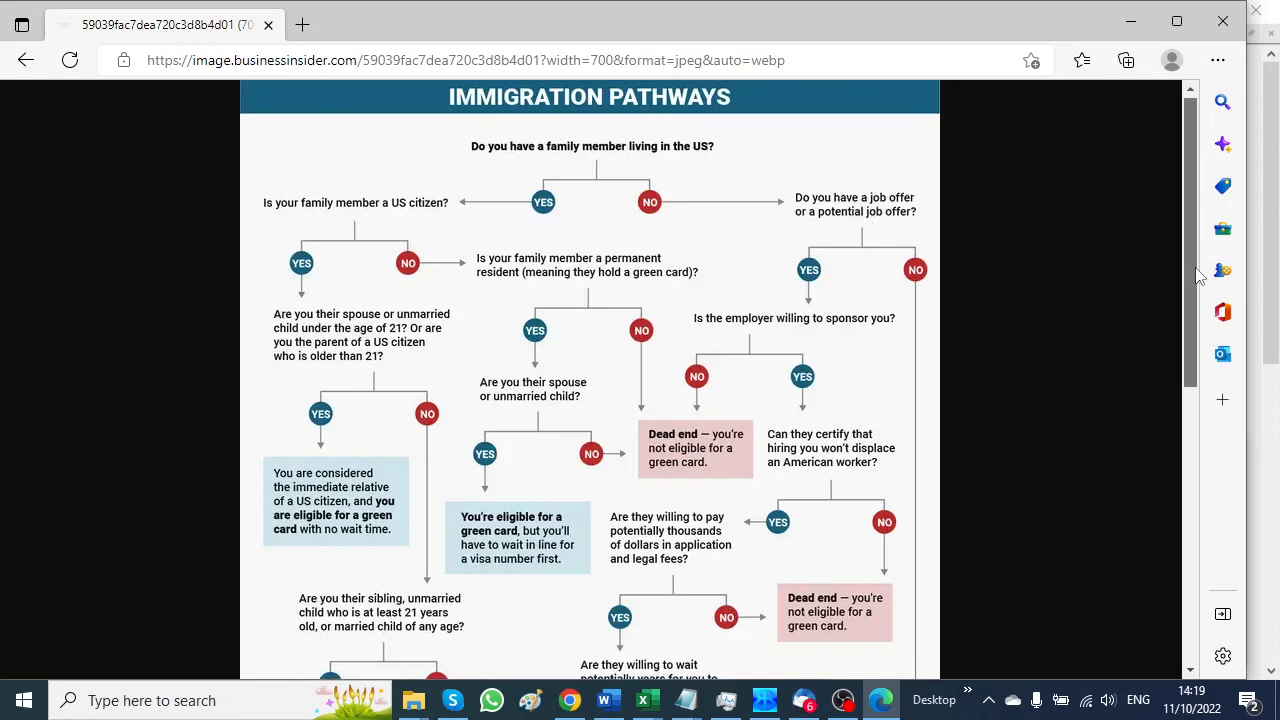
scroll(down, 3)
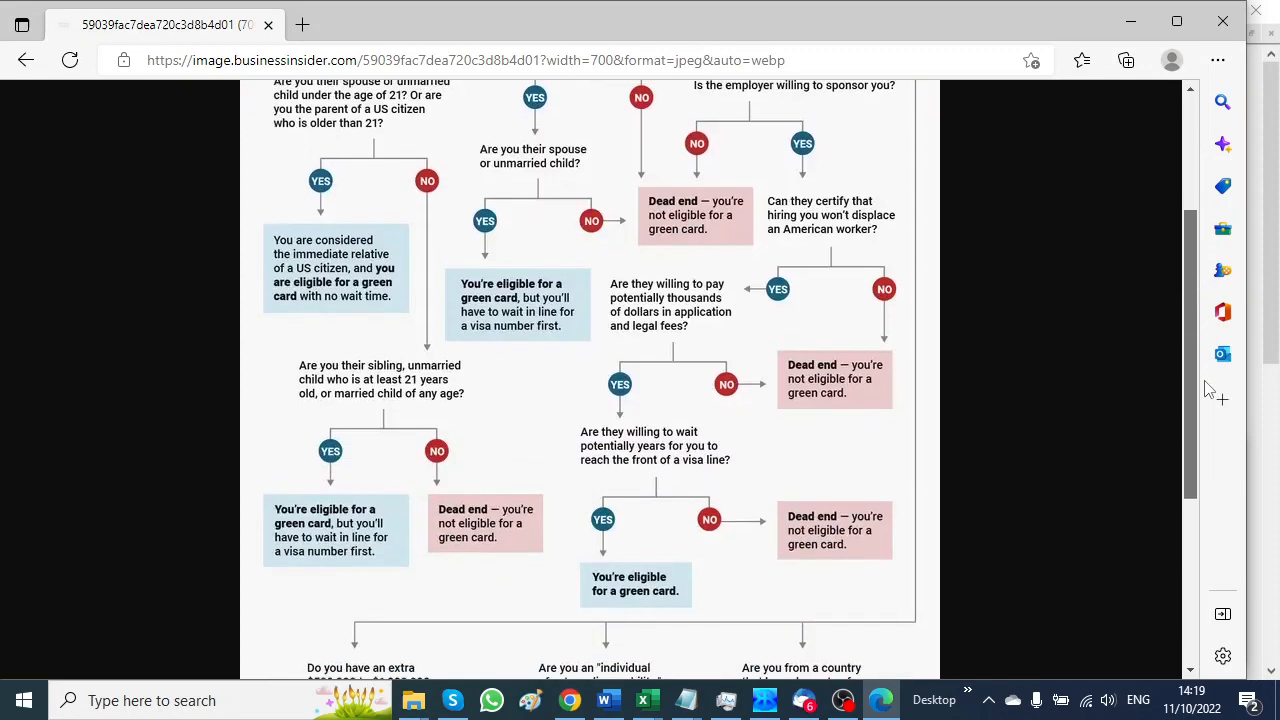
scroll(down, 3)
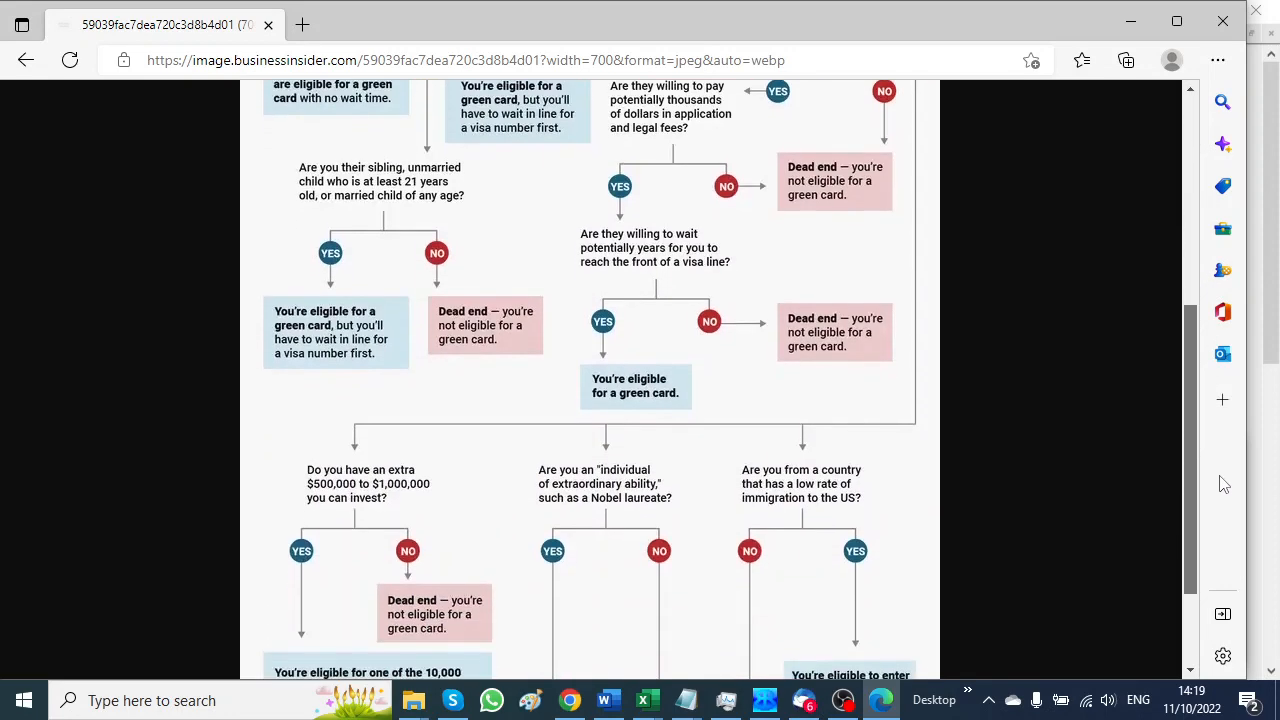
scroll(down, 3)
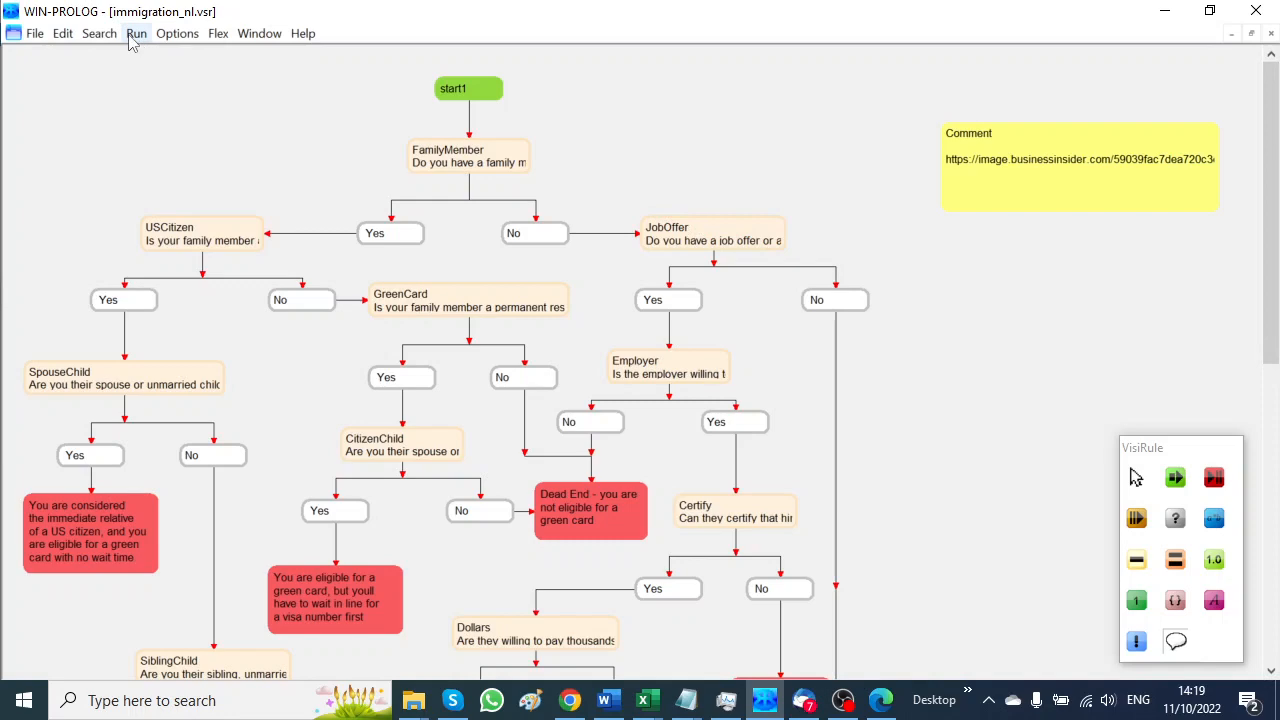
click(180, 32)
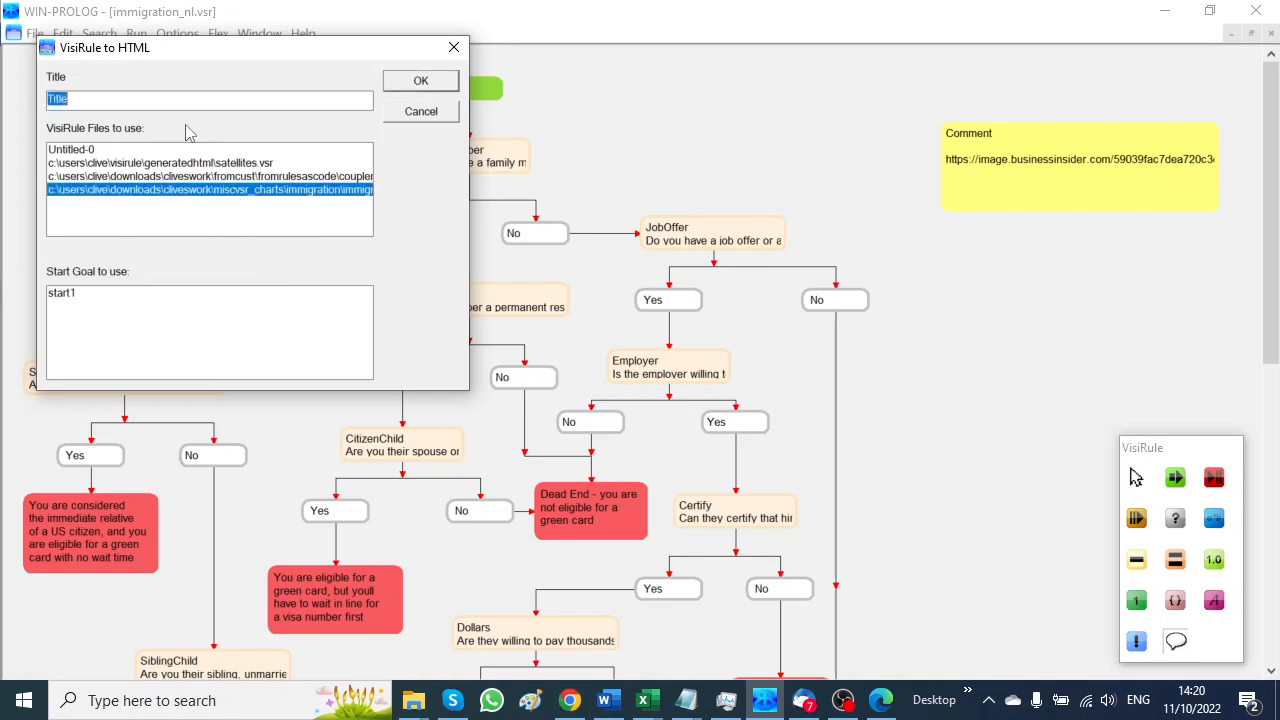
Step: Set the export title to Immigration Demo with start goal start1 and confirm
text(Immigration D)
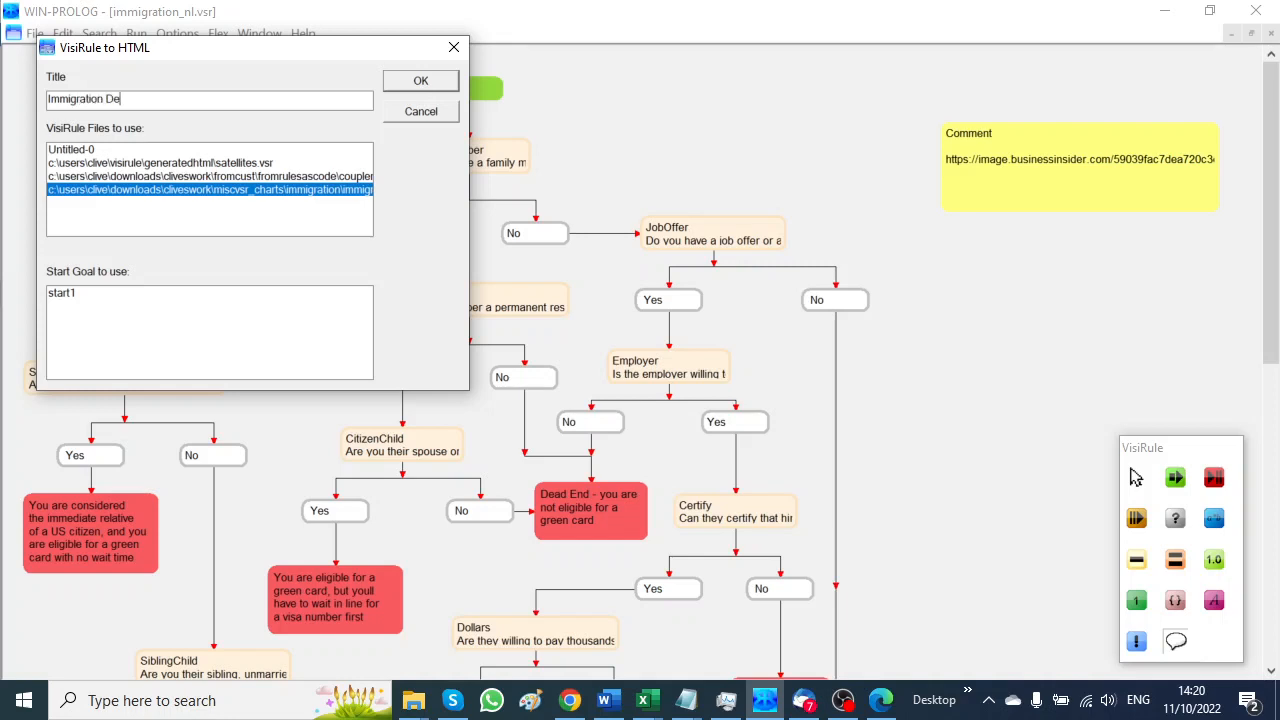
text(mo)
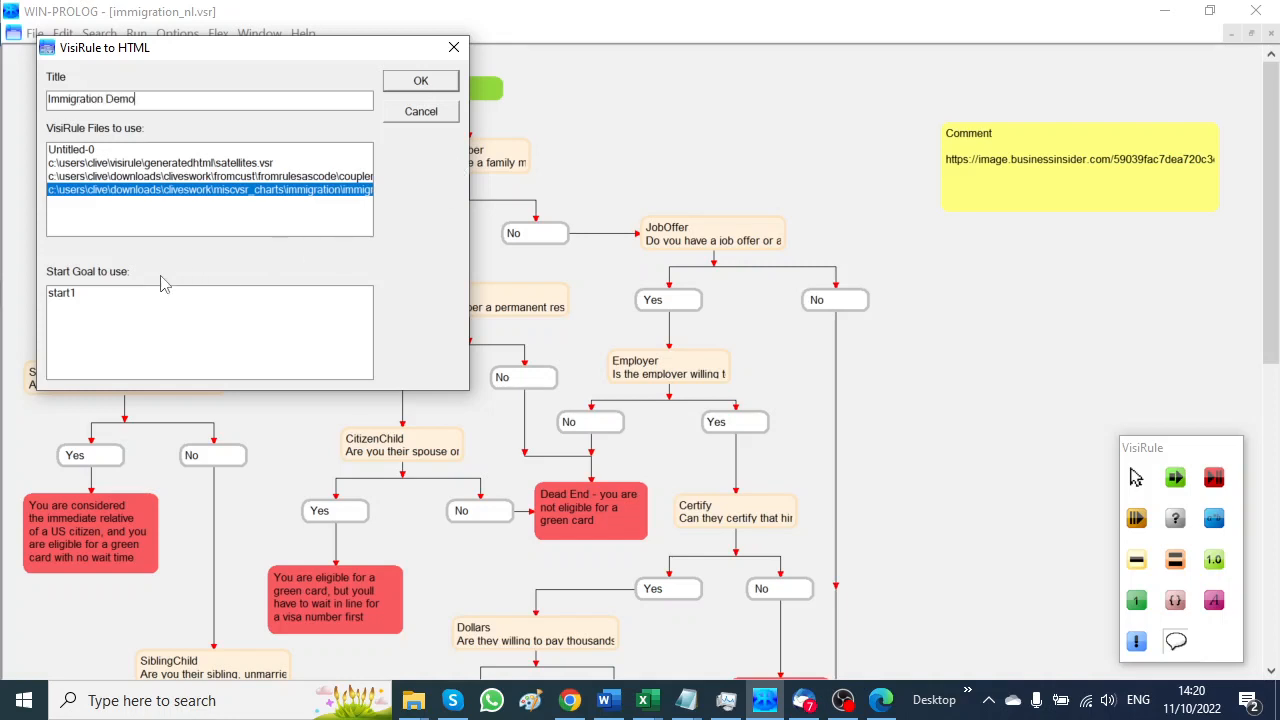
click(62, 292)
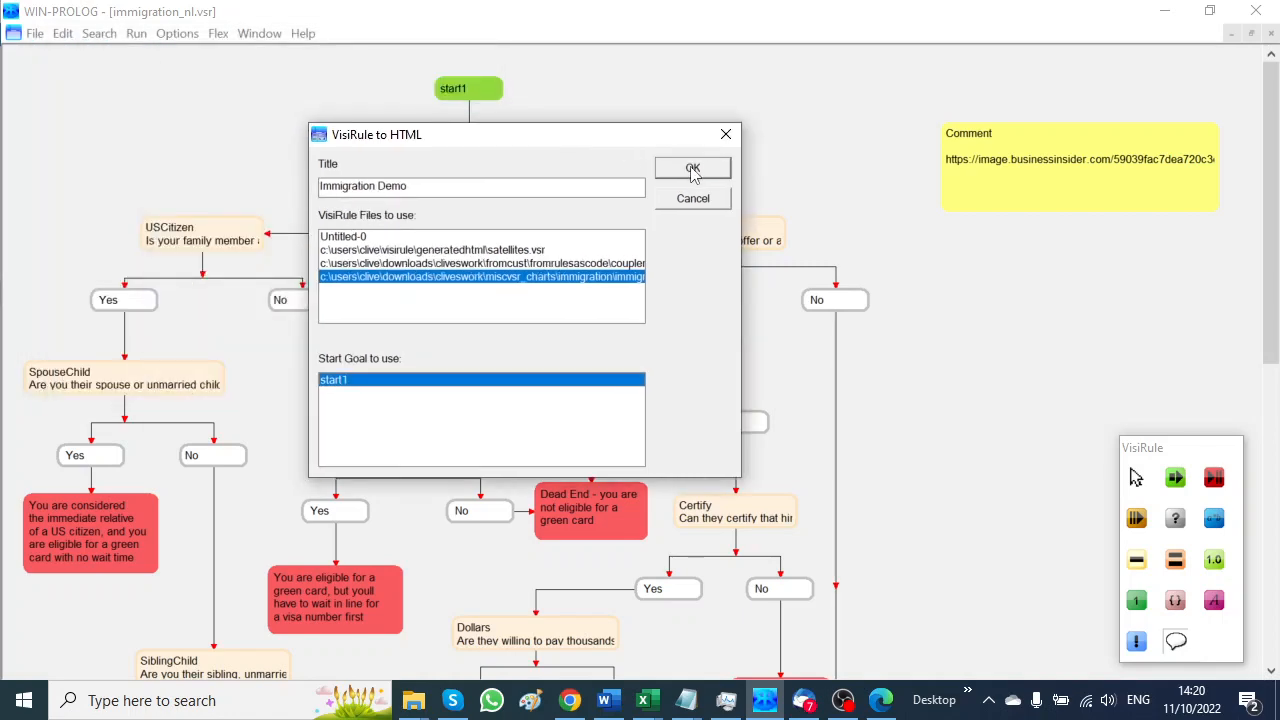
click(692, 168)
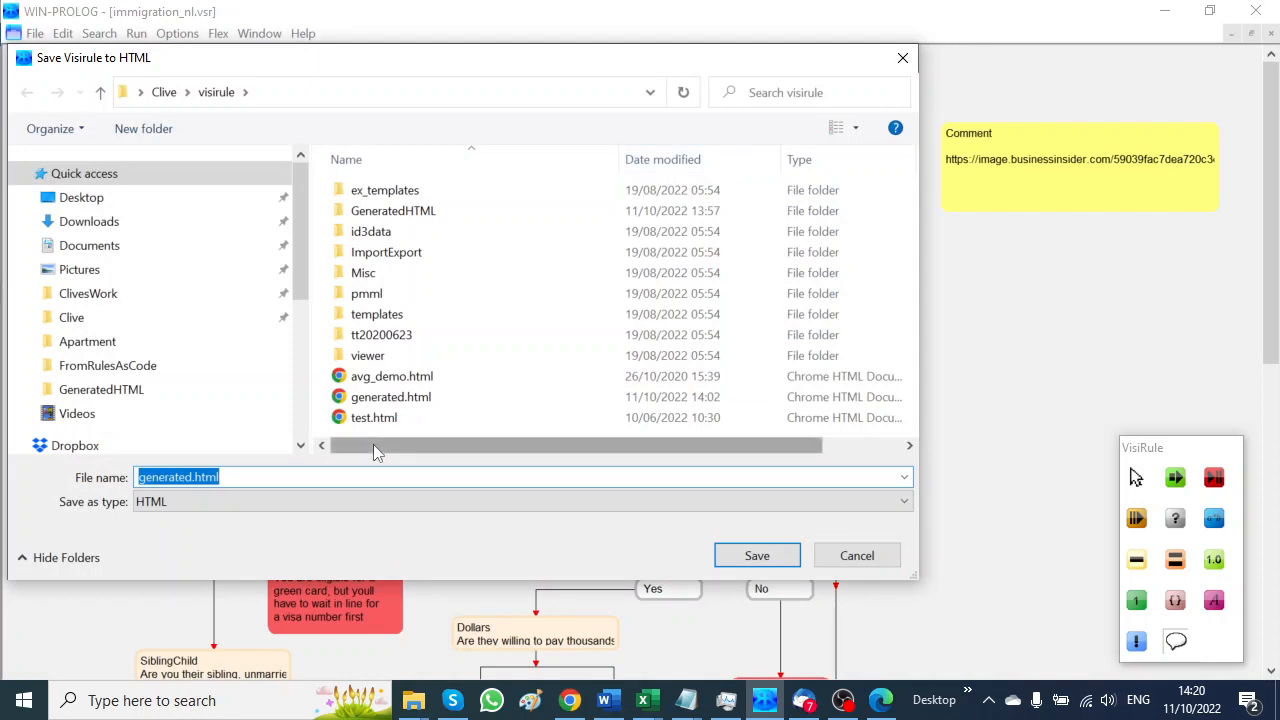
Step: Save the export as ImmigrationDemo.html in the visirule folder
text(Immigra)
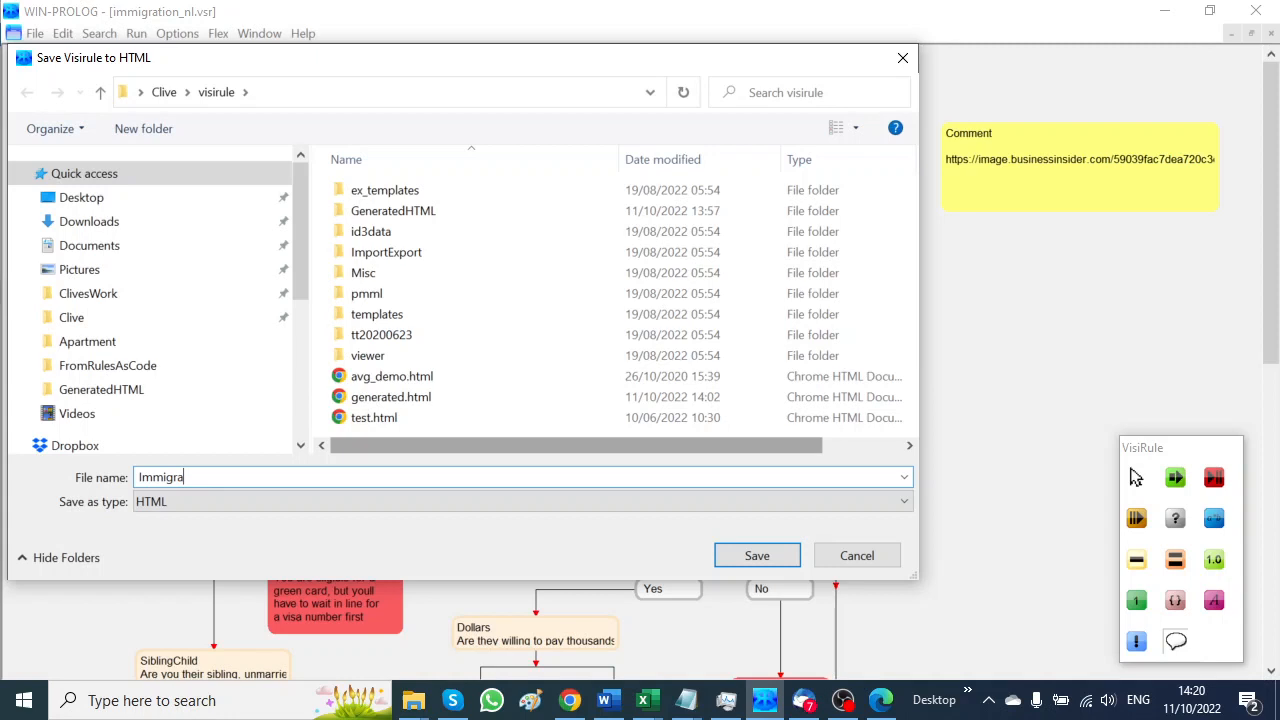
text(tionDemo)
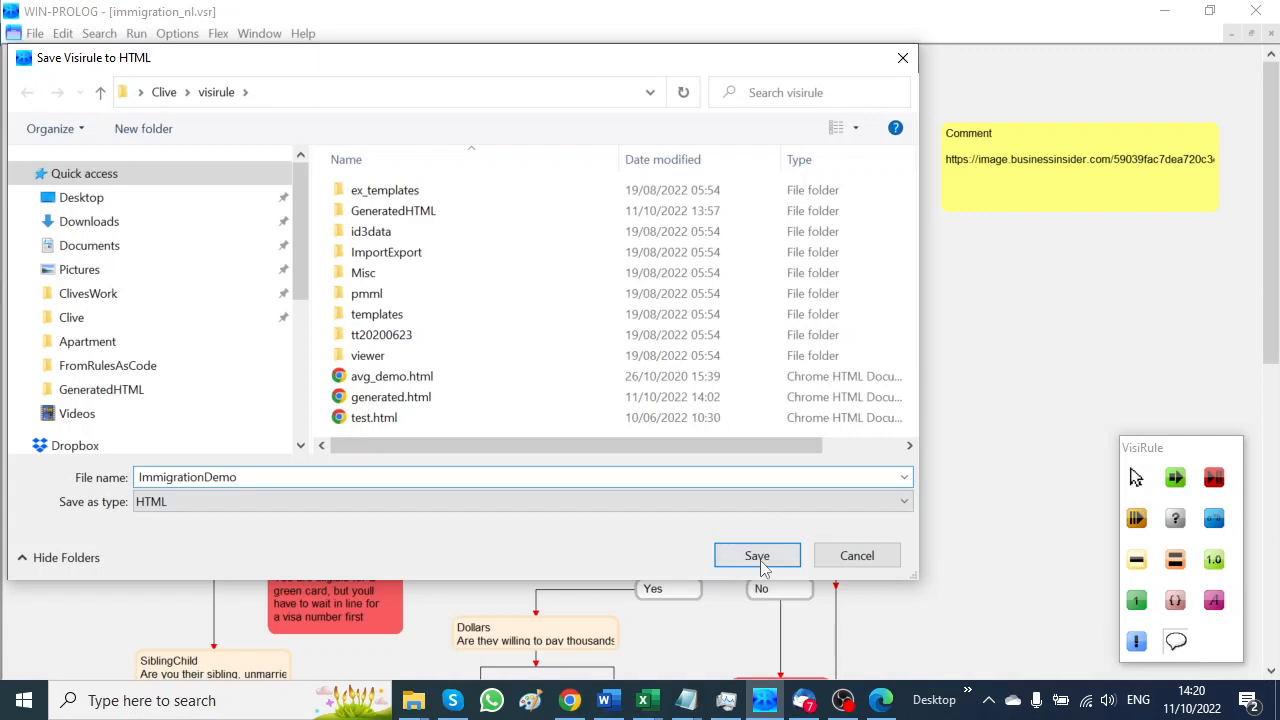
click(756, 556)
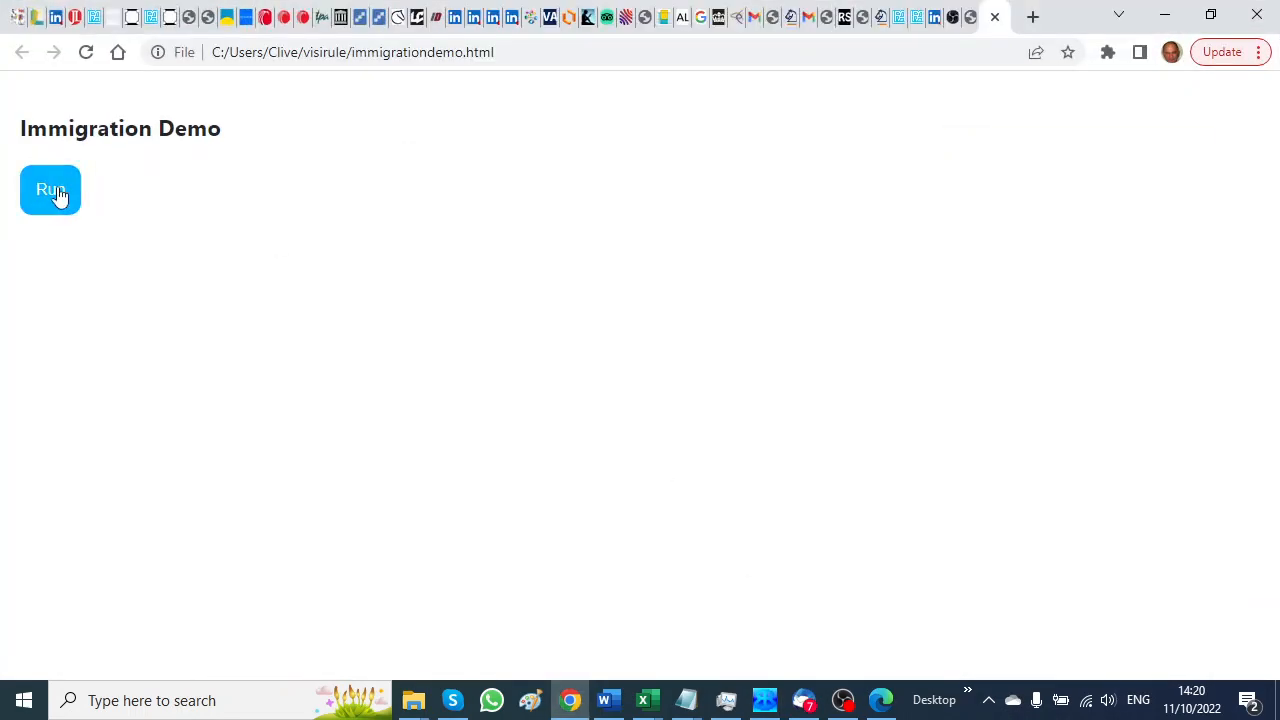
Step: Run the questionnaire answering family Yes, citizen No, permanent resident Yes, spouse or child Yes
click(50, 188)
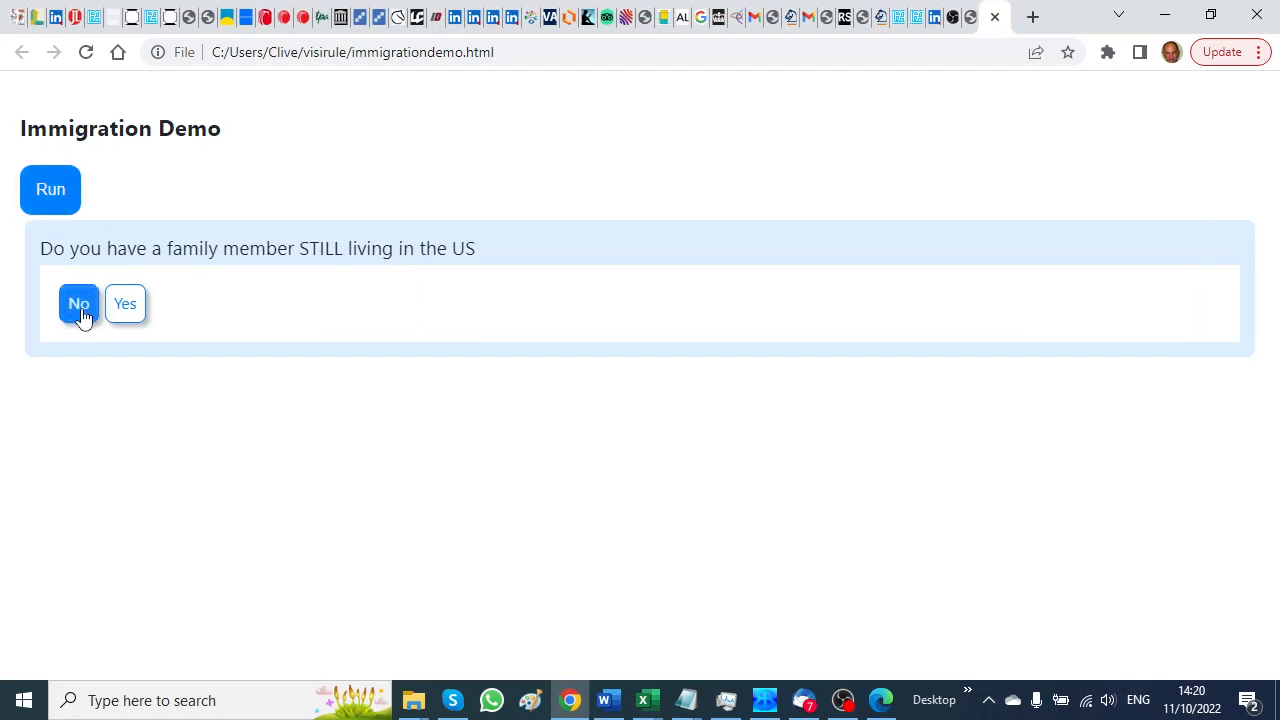
click(124, 304)
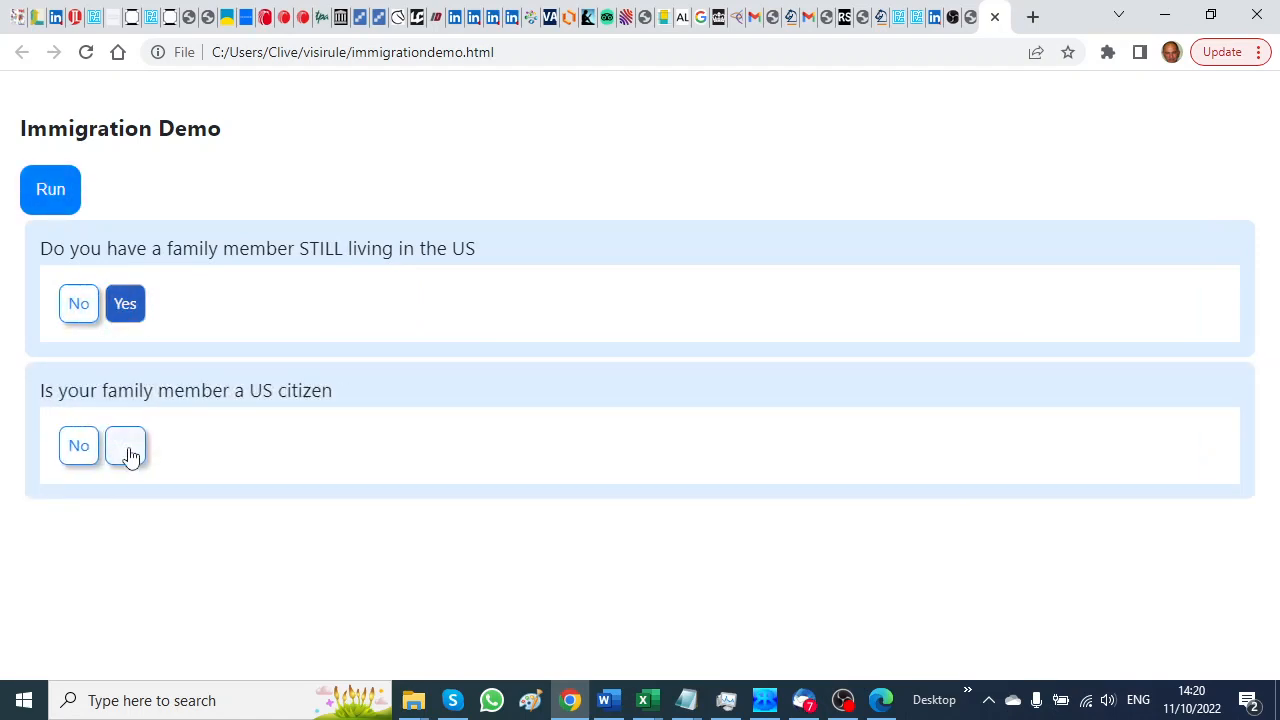
click(78, 444)
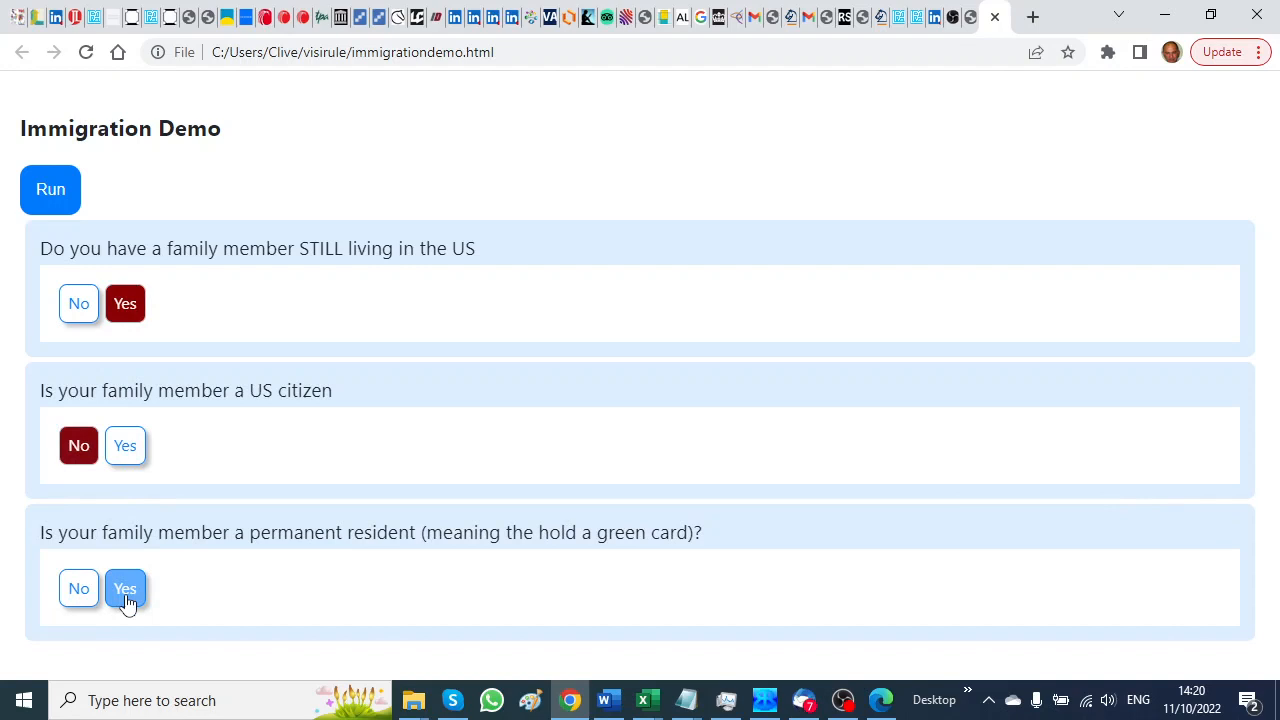
click(124, 588)
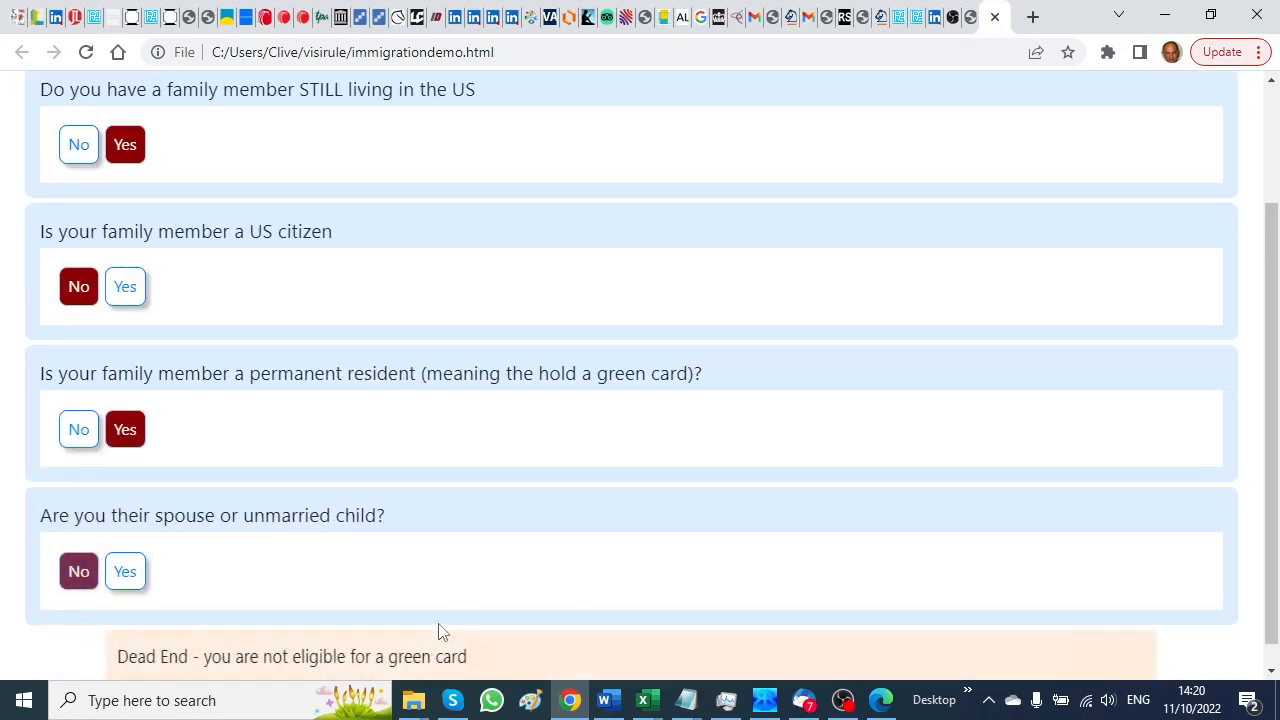
scroll(down, 3)
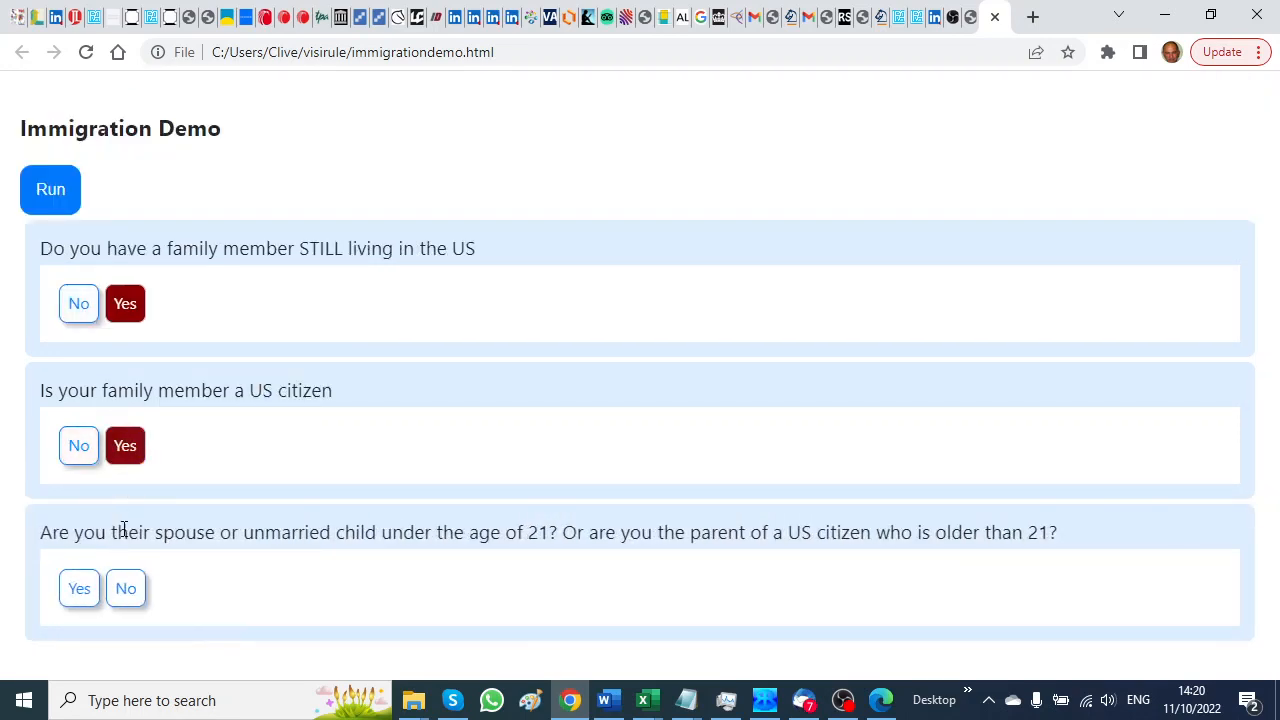
click(80, 588)
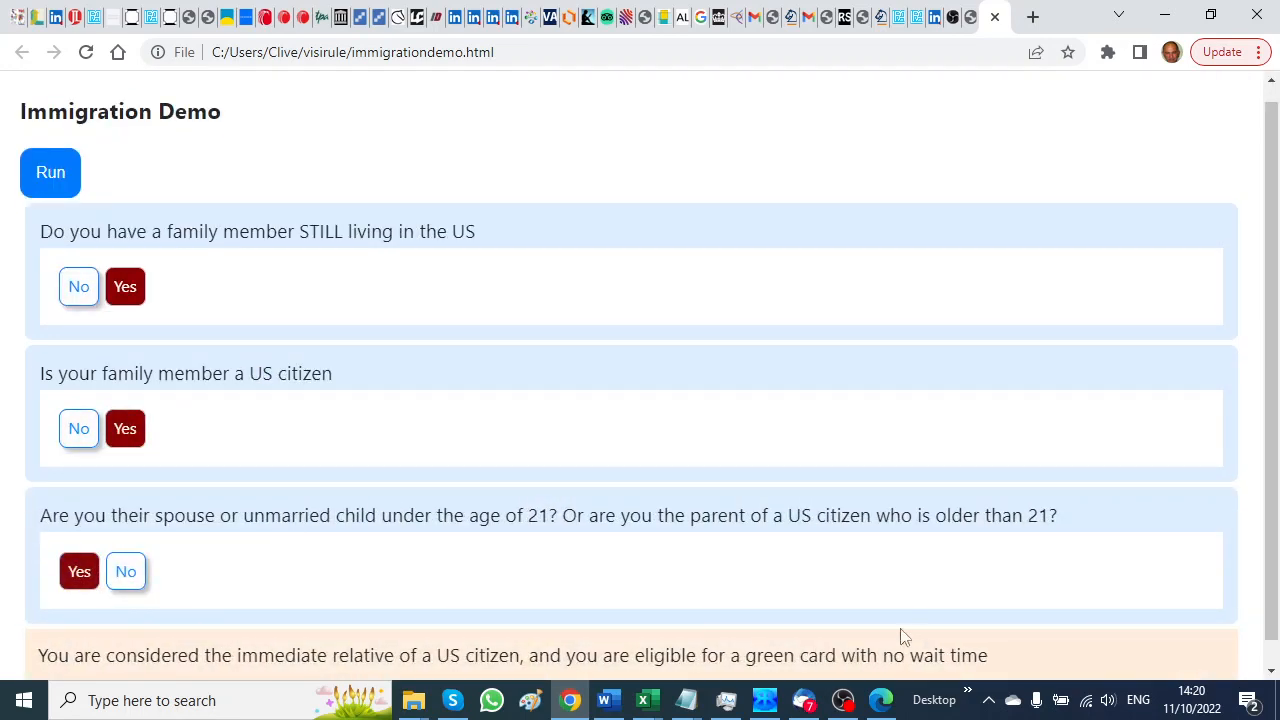
Step: Rerun the questionnaire answering Yes to having money to invest
click(78, 286)
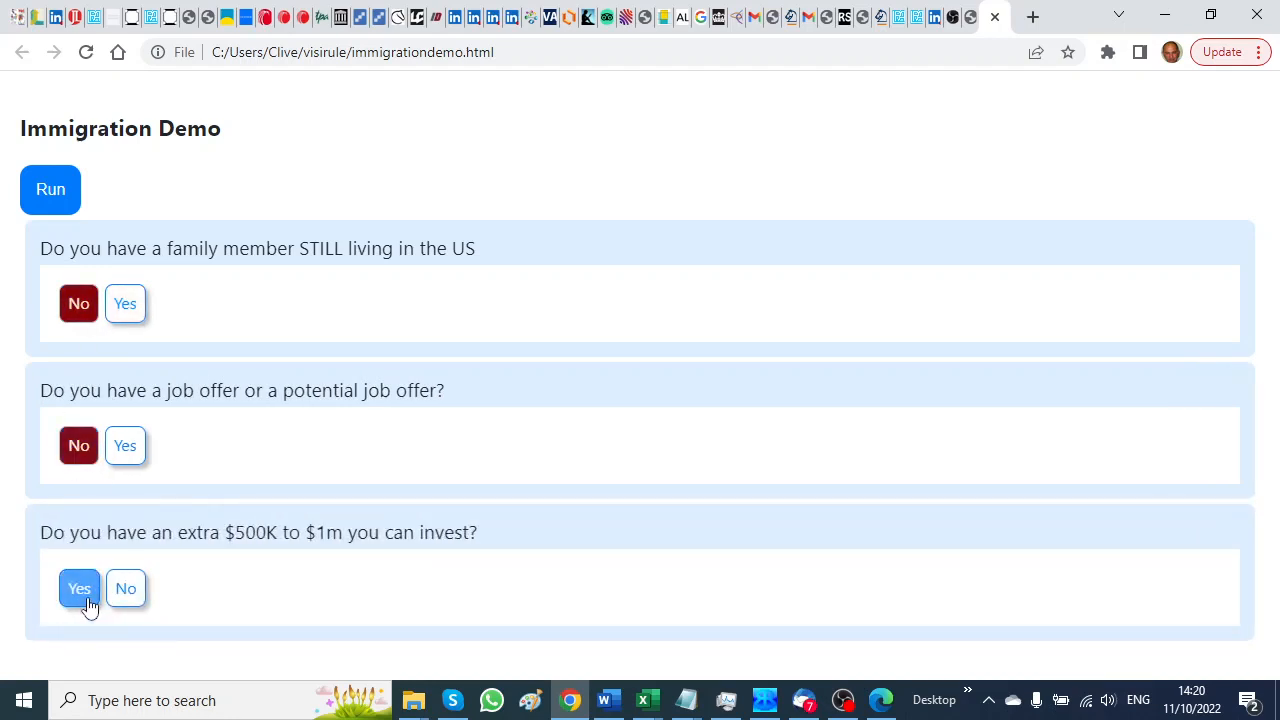
click(80, 588)
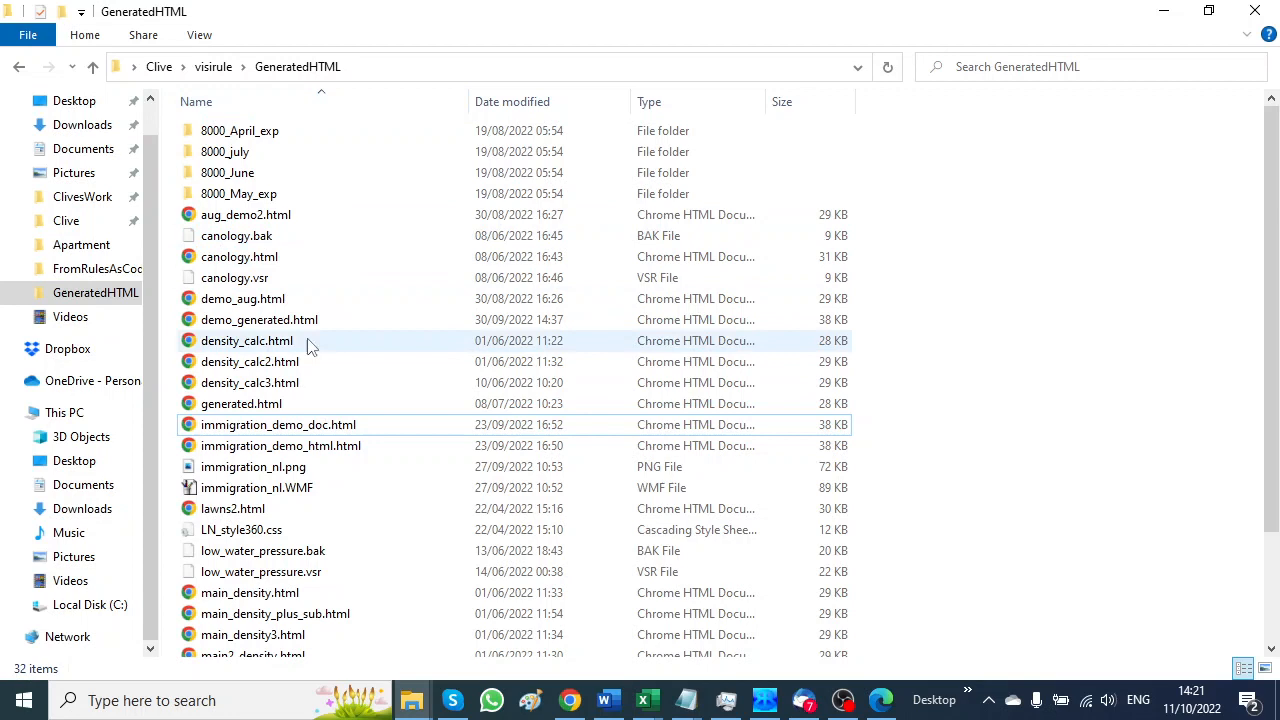
mouse_move(318, 510)
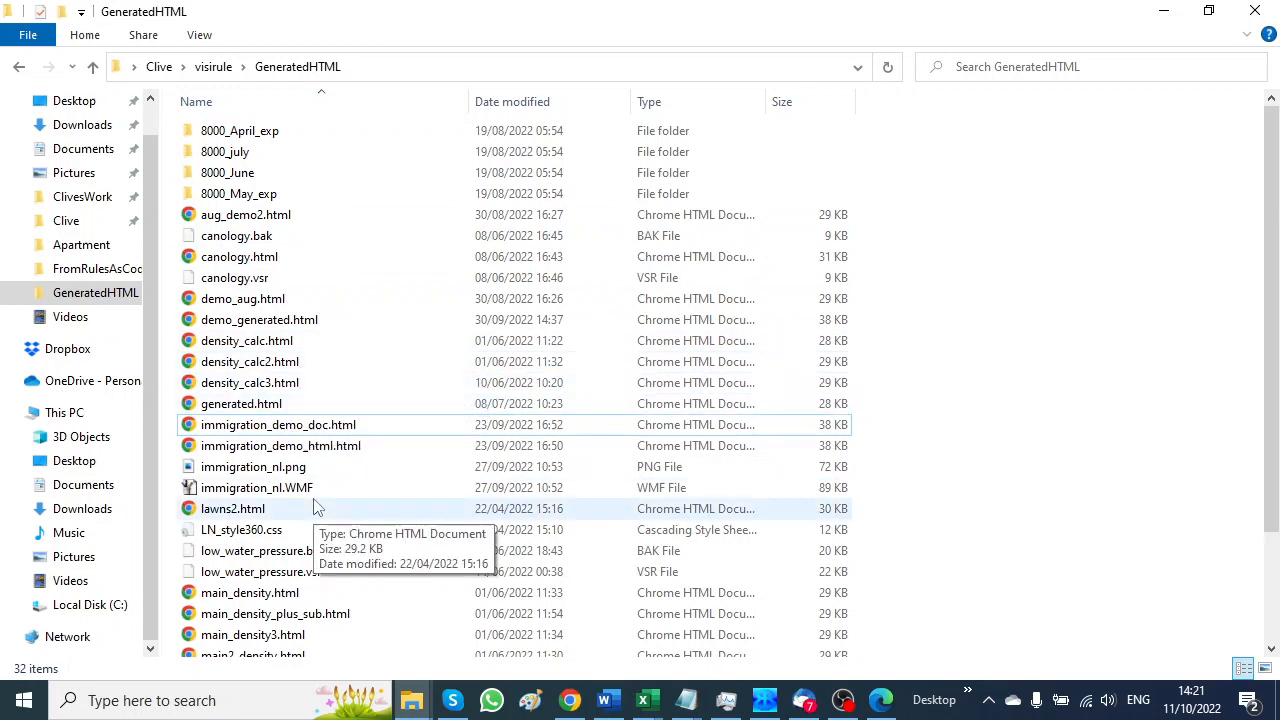
mouse_move(304, 494)
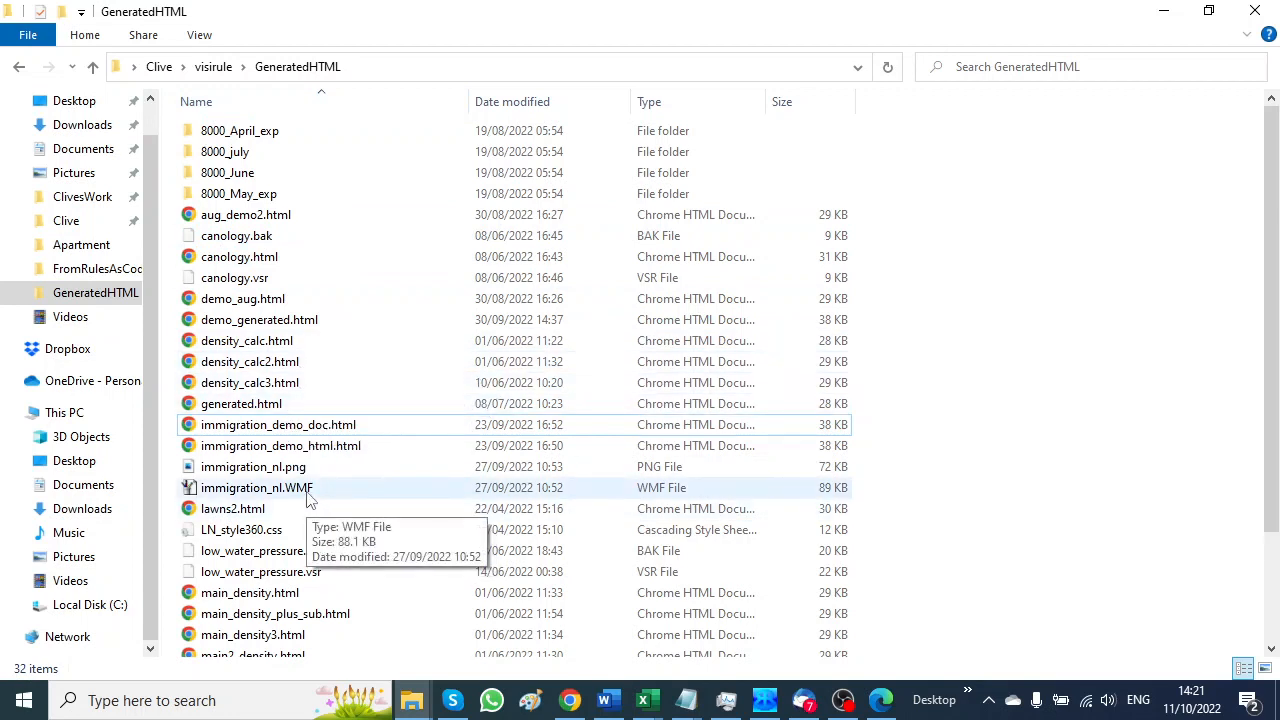
mouse_move(214, 68)
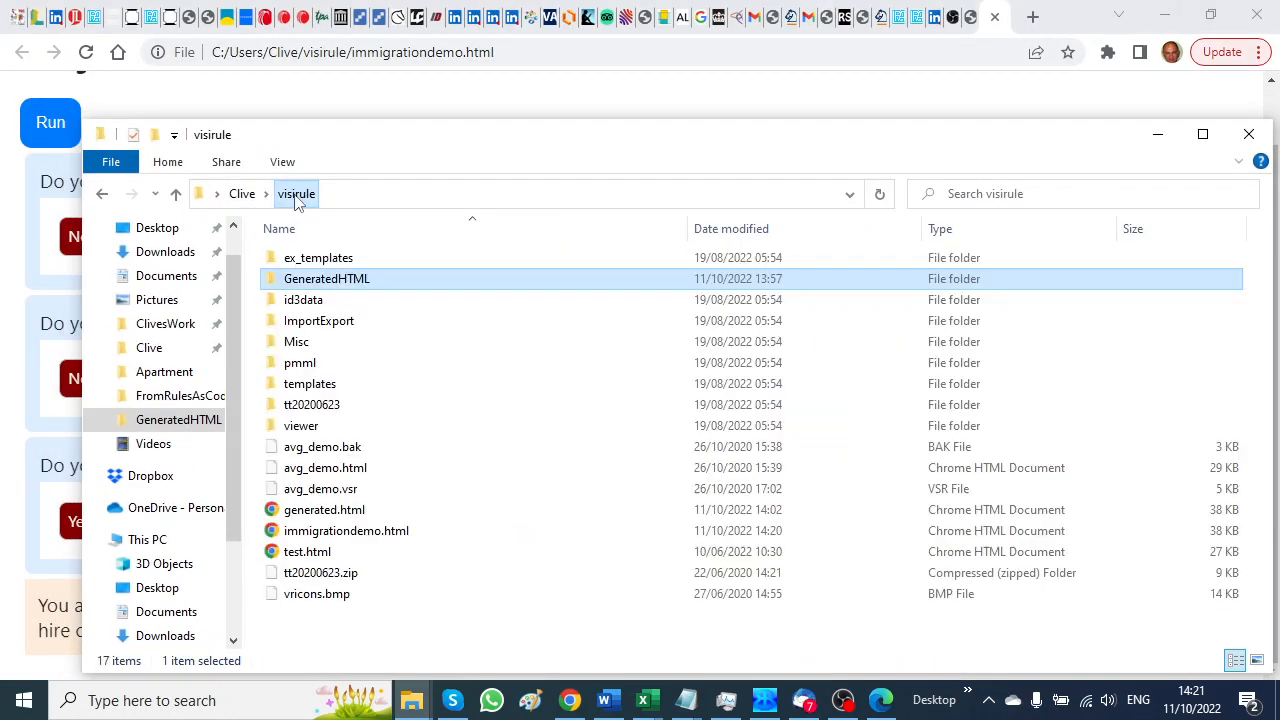
Step: Open immigrationdemo.html from the visirule folder in Notepad via Open with
right_click(346, 532)
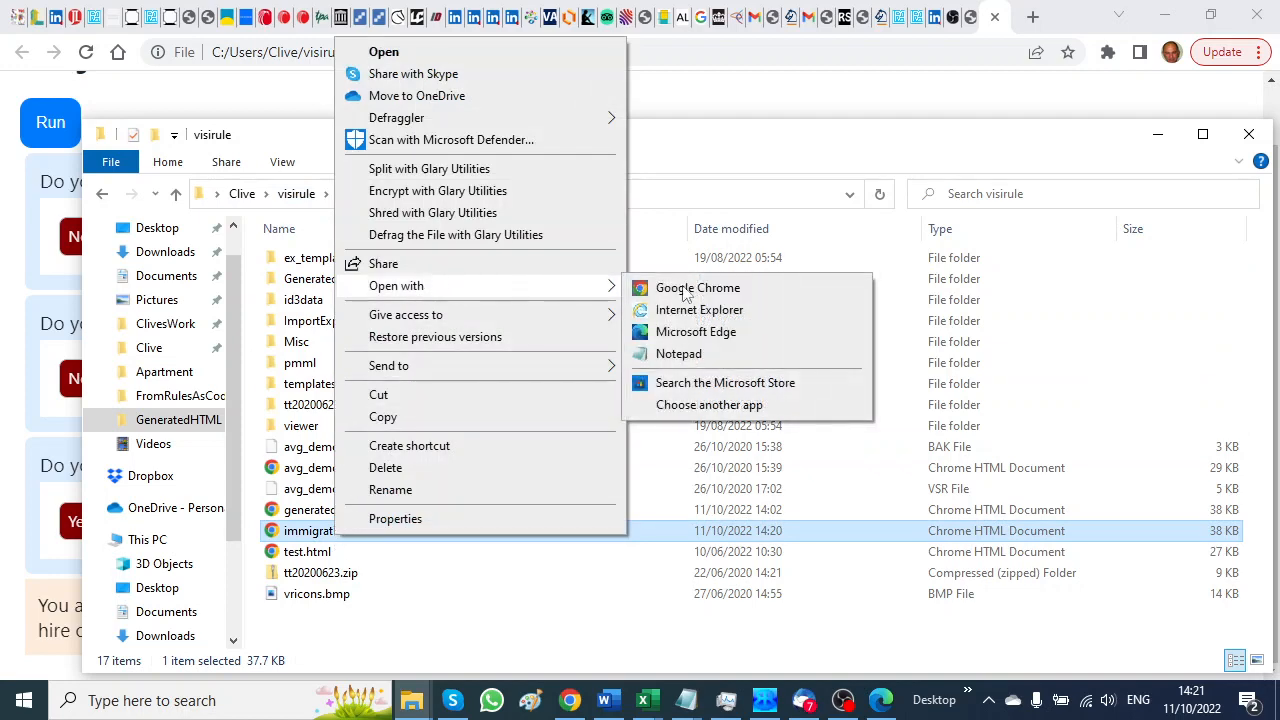
click(678, 352)
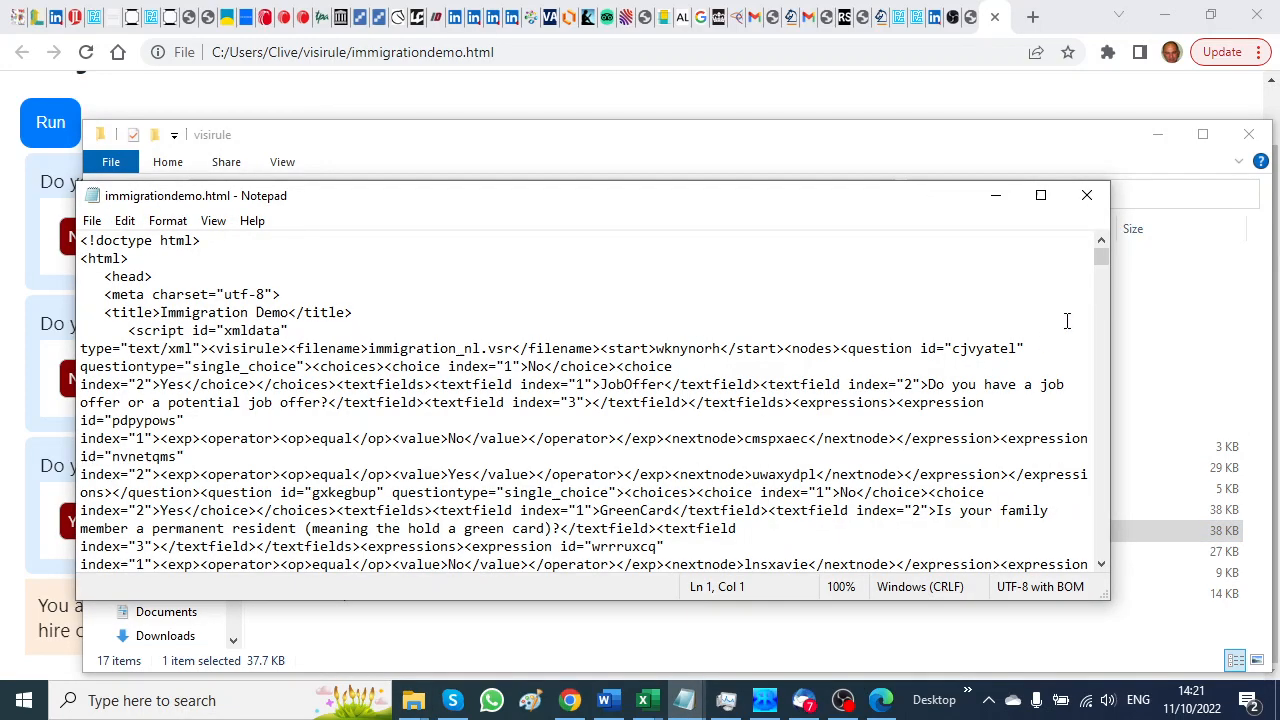
click(1040, 194)
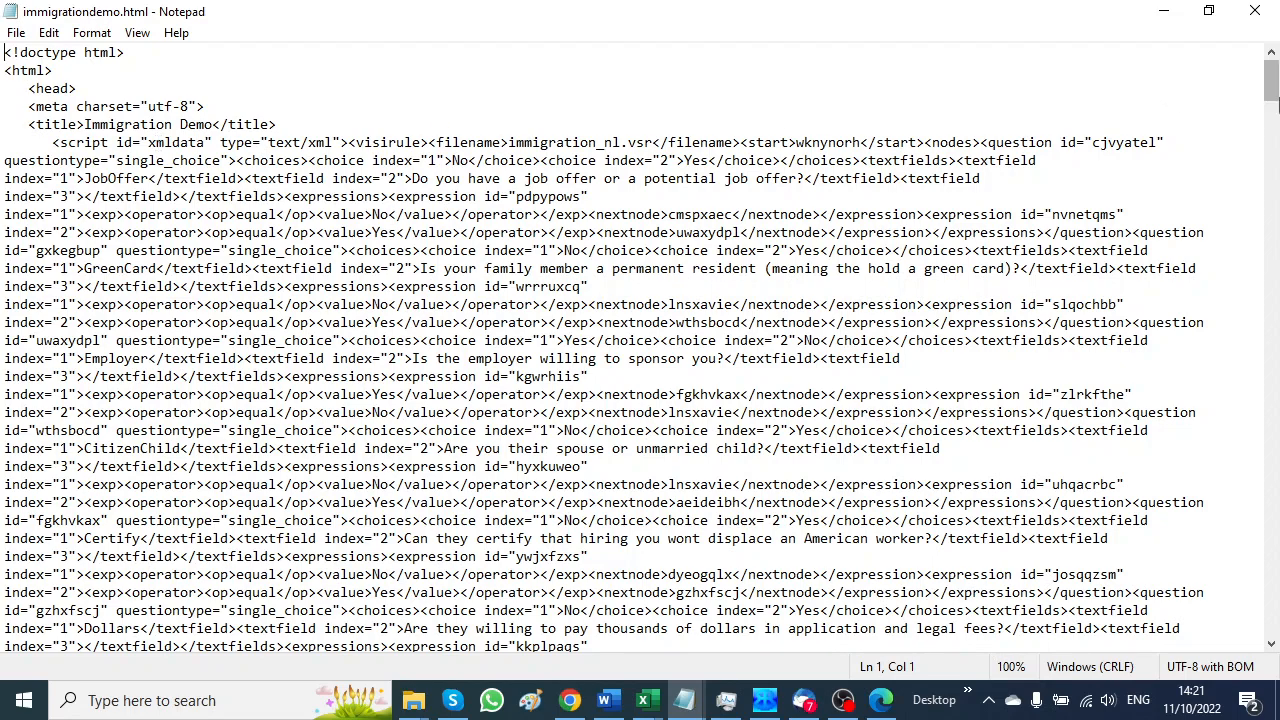
scroll(down, 3)
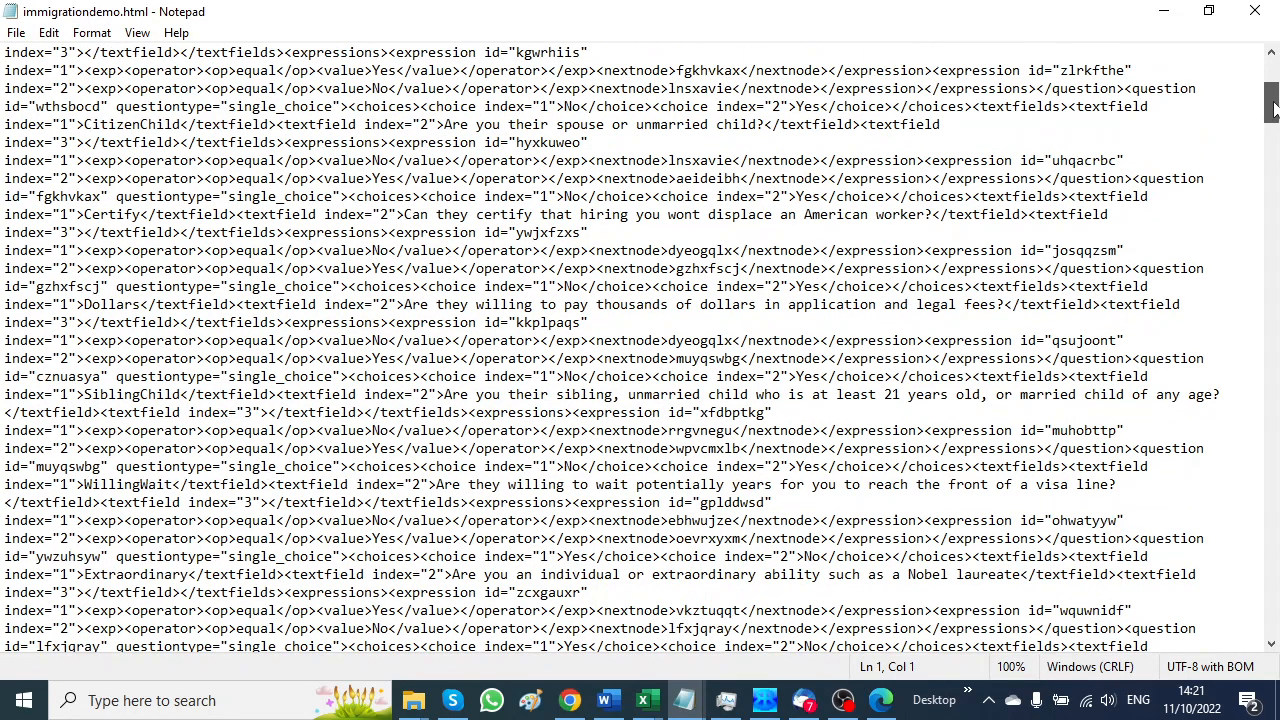
scroll(down, 3)
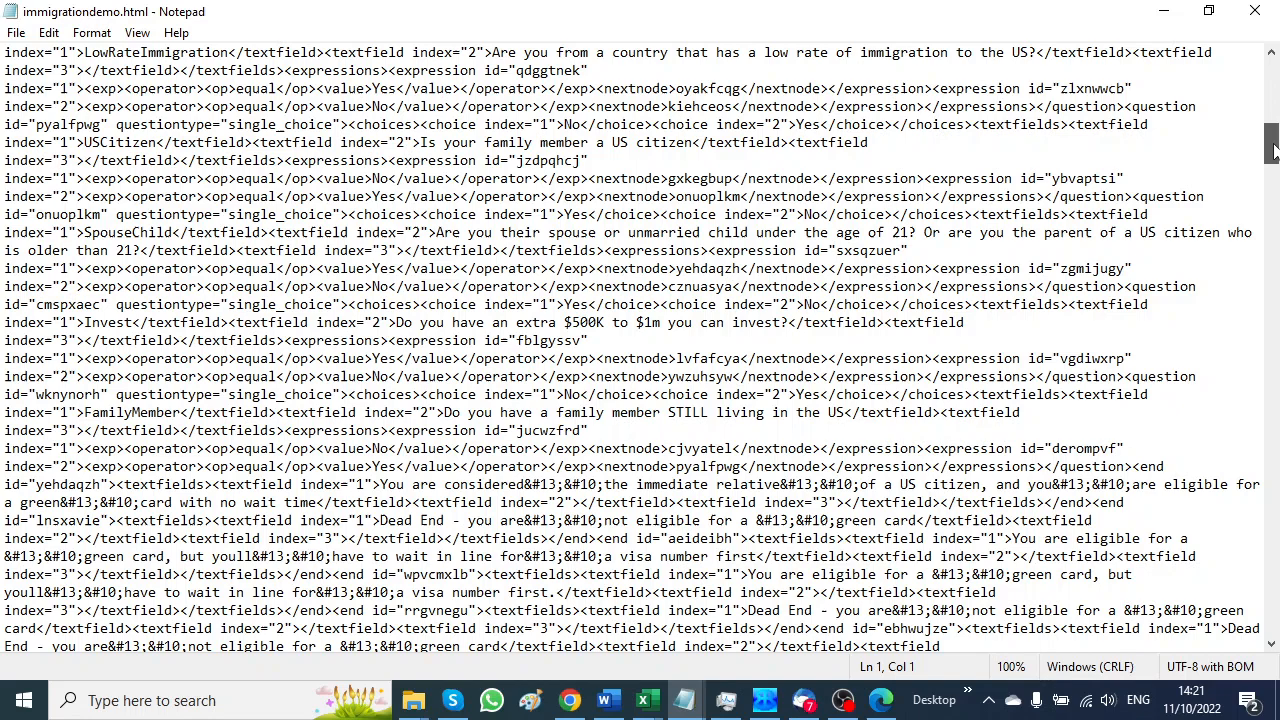
scroll(down, 3)
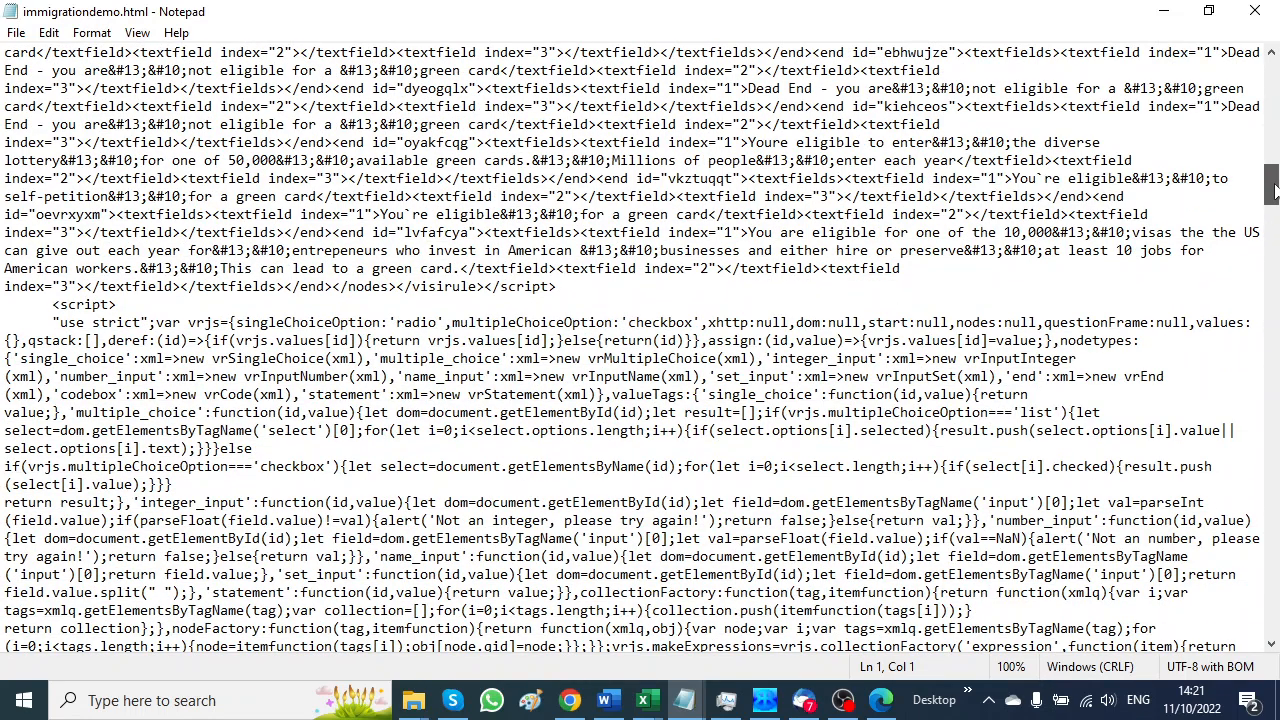
scroll(down, 3)
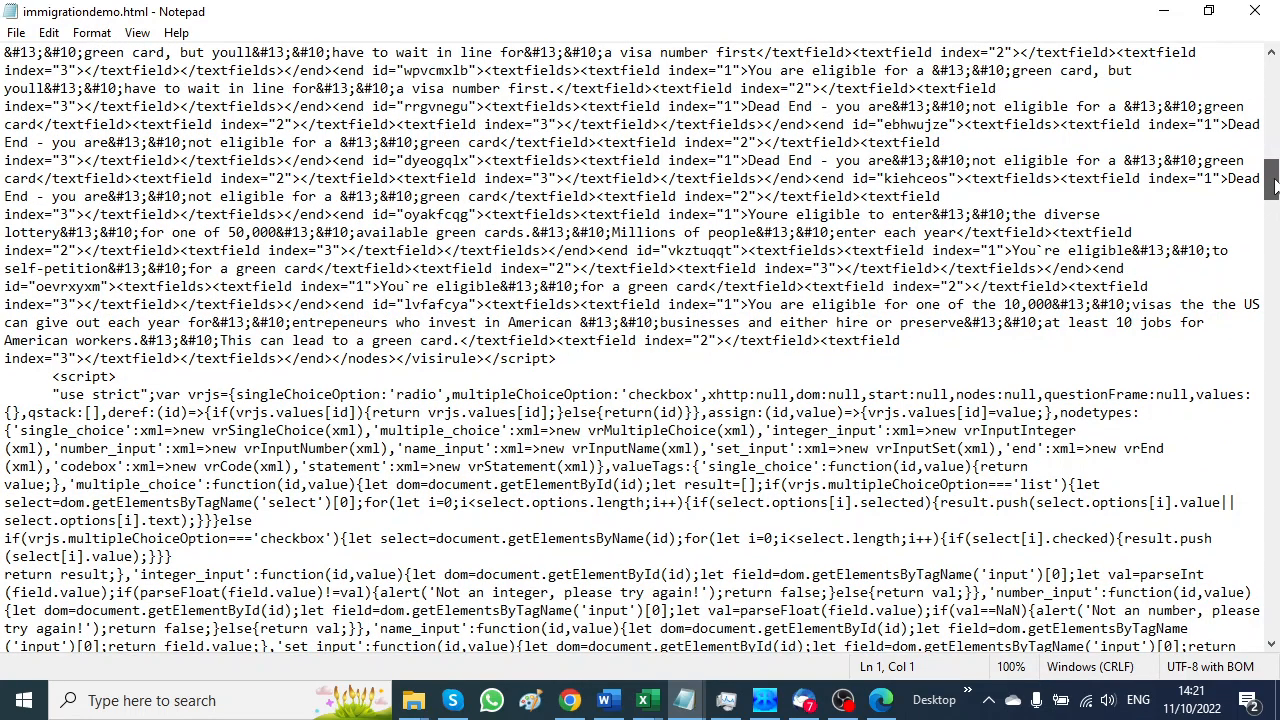
scroll(down, 3)
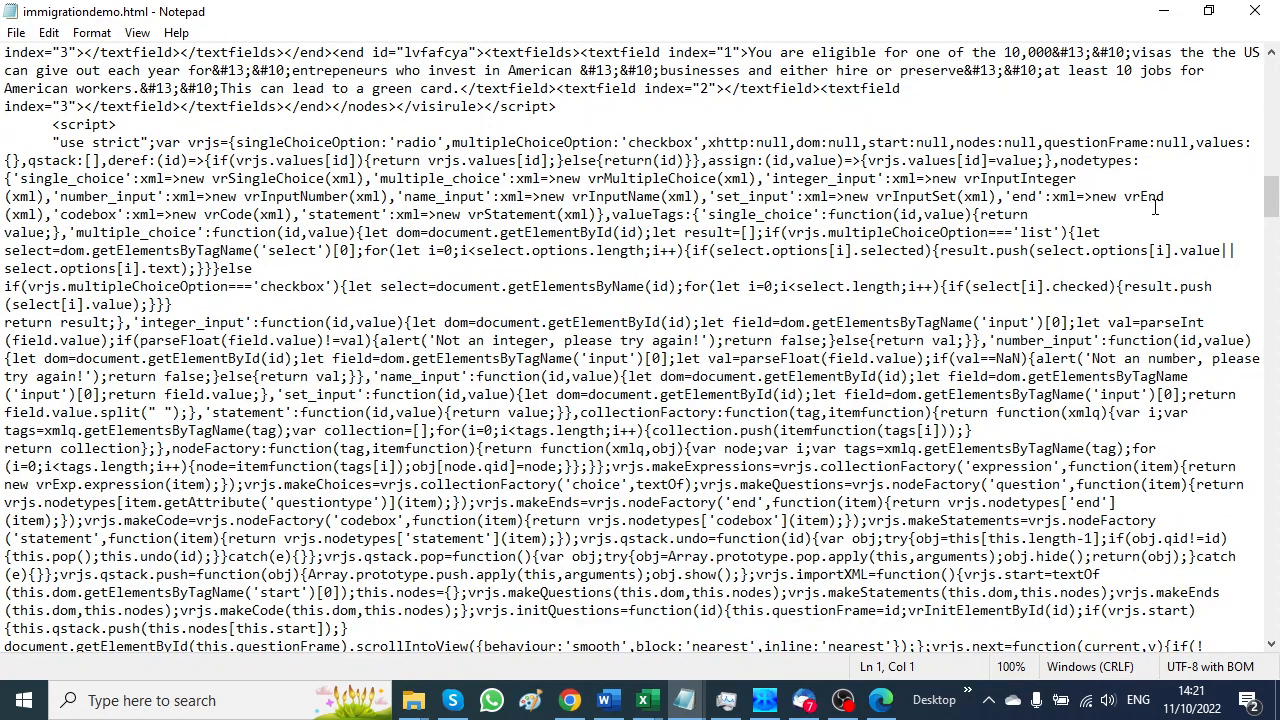
scroll(down, 3)
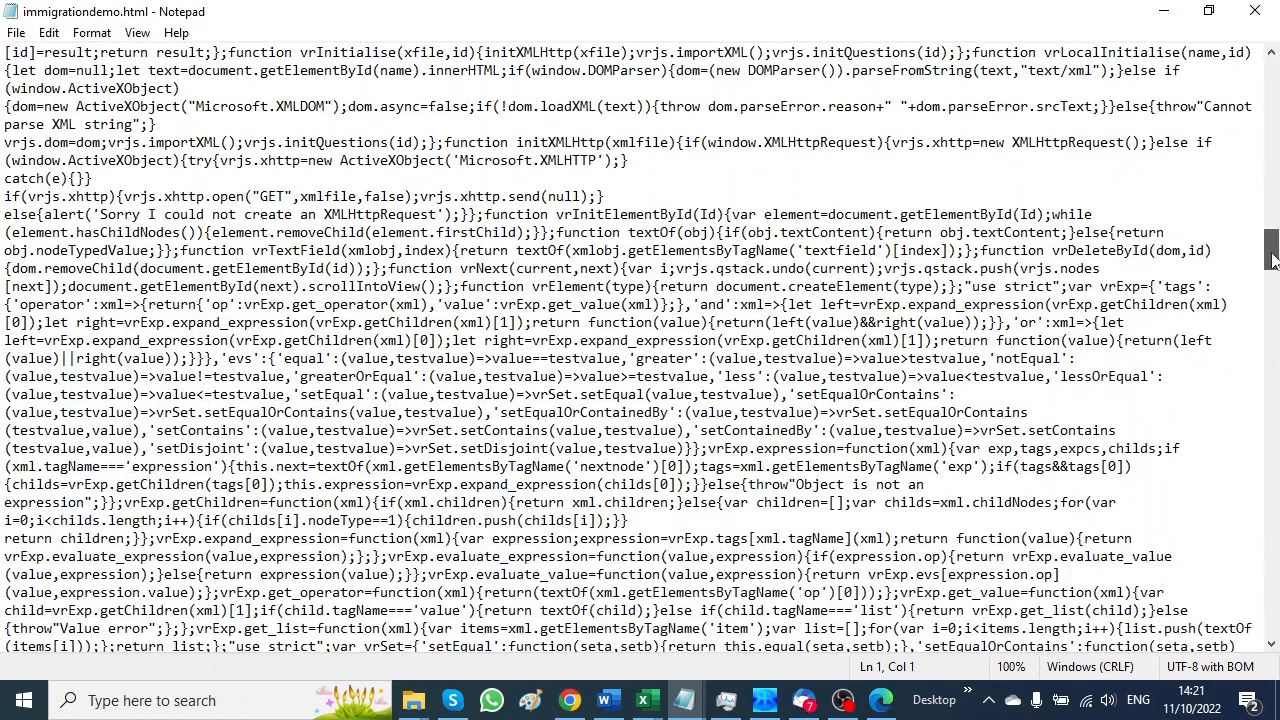
scroll(down, 3)
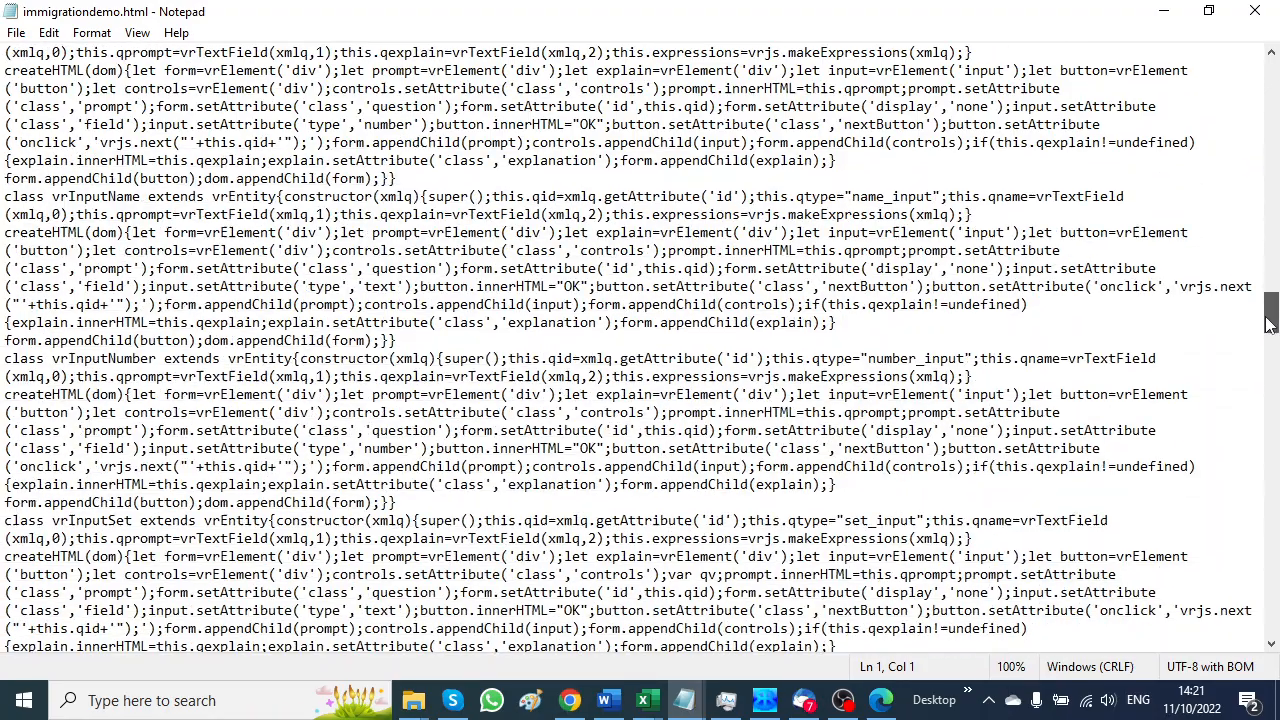
scroll(down, 3)
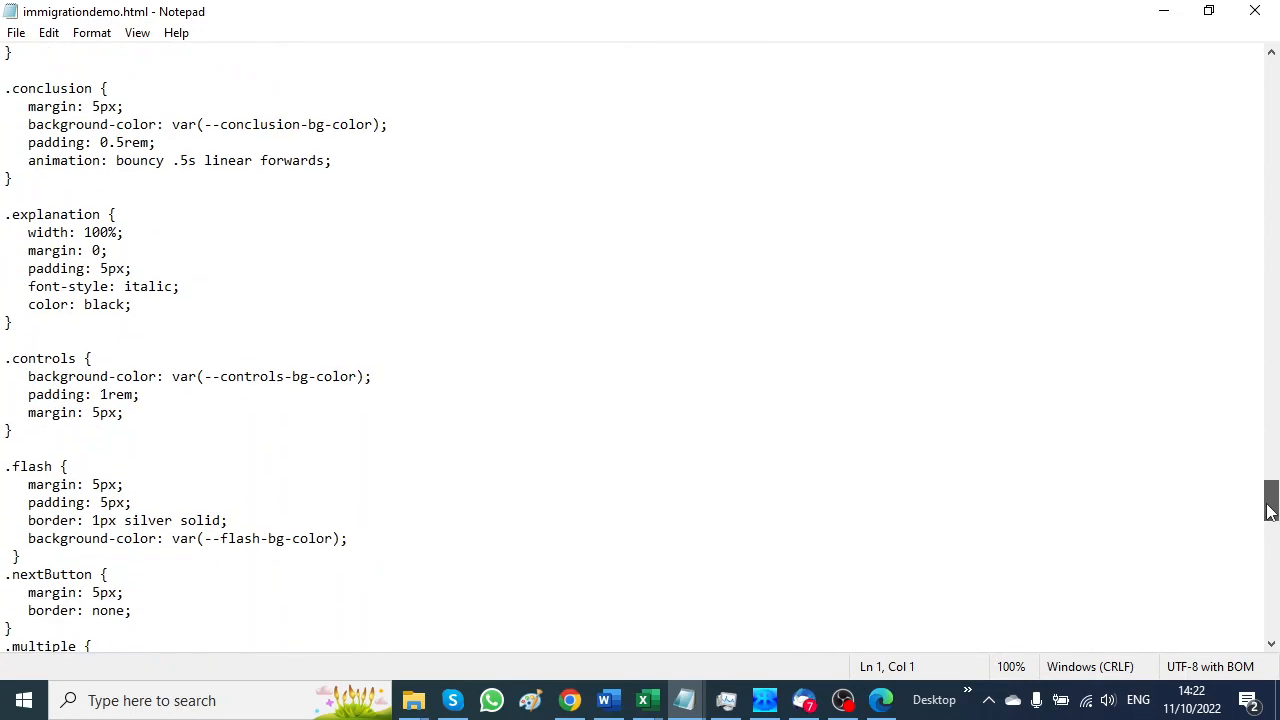
scroll(down, 3)
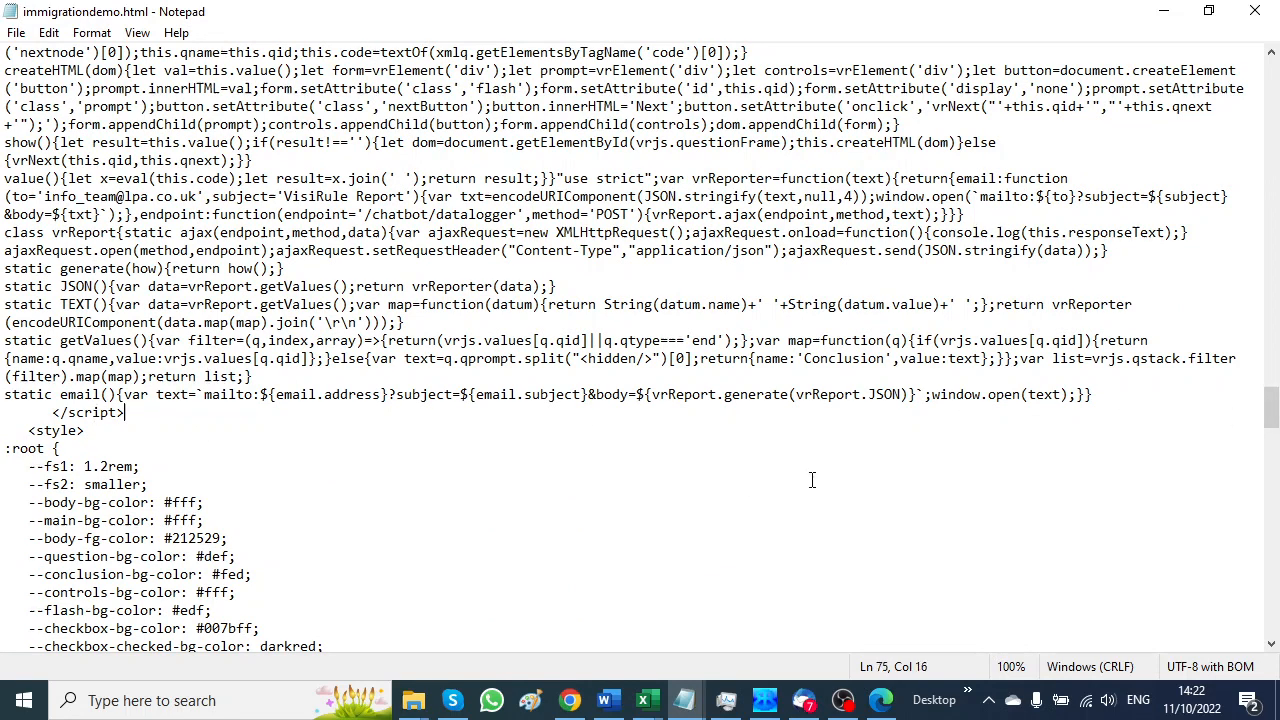
text(<script src="https://visiruleexamples.com/document/docgen.js"></script>)
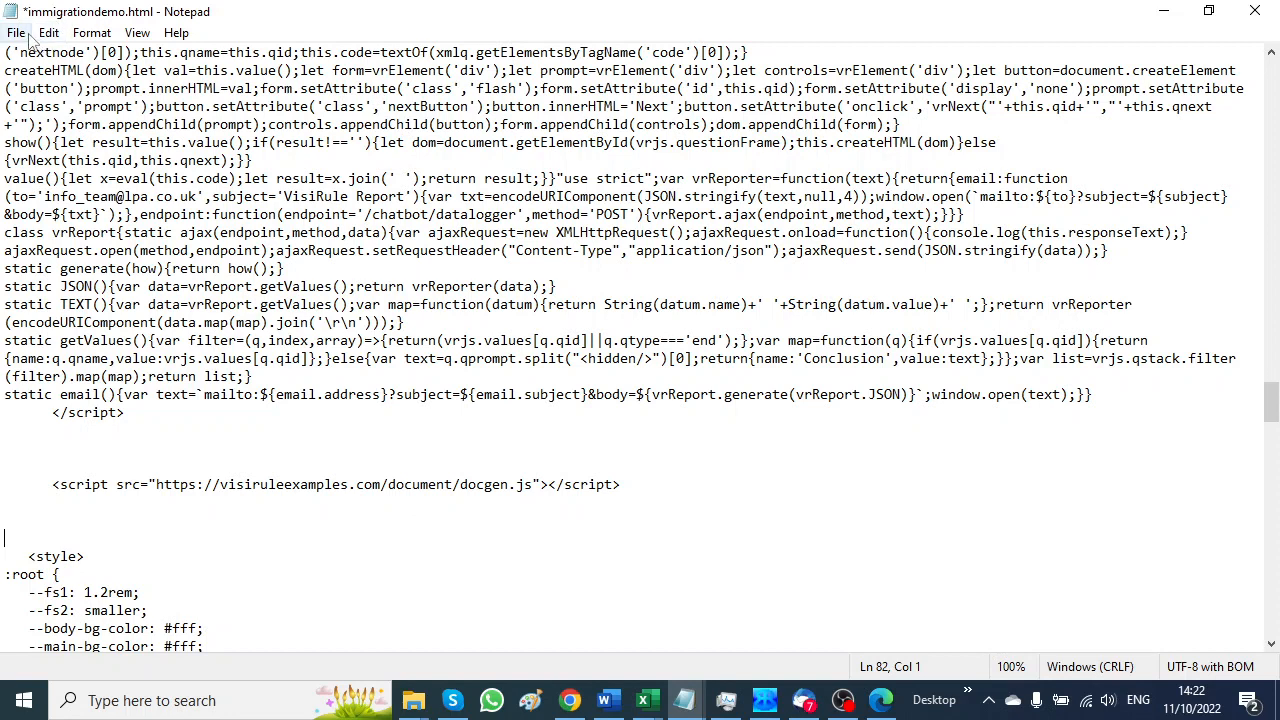
click(16, 28)
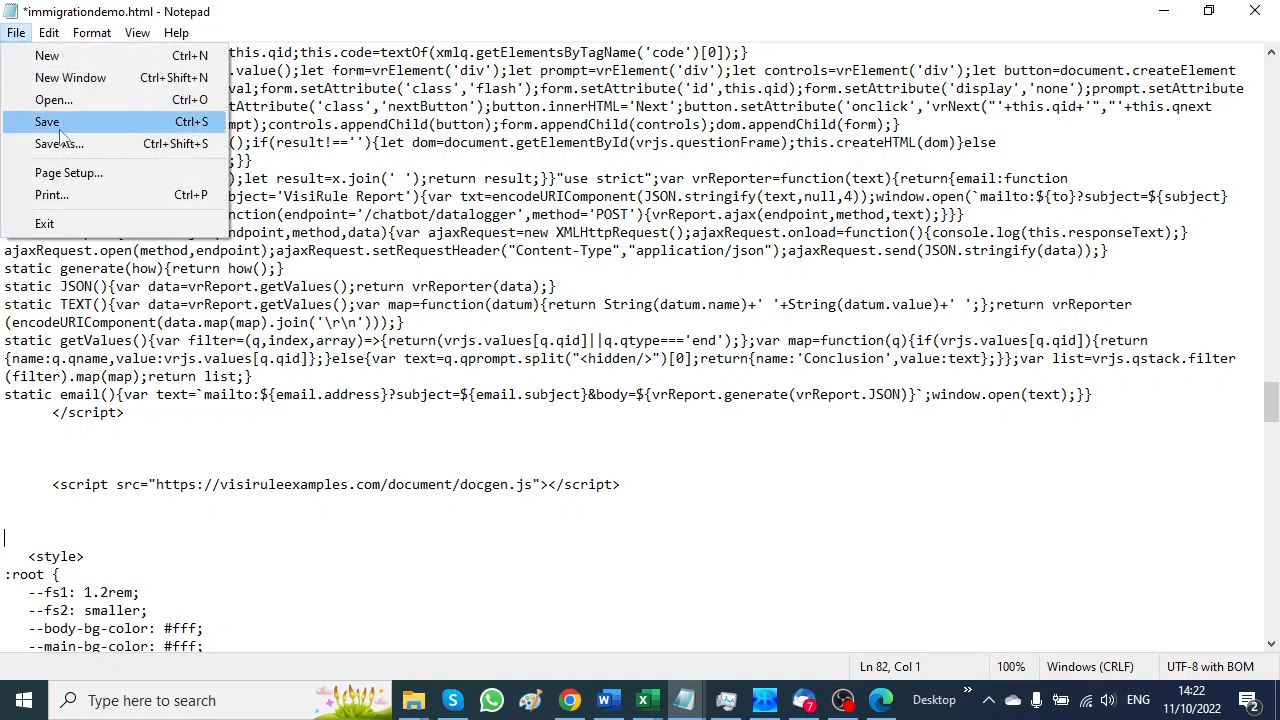
click(48, 122)
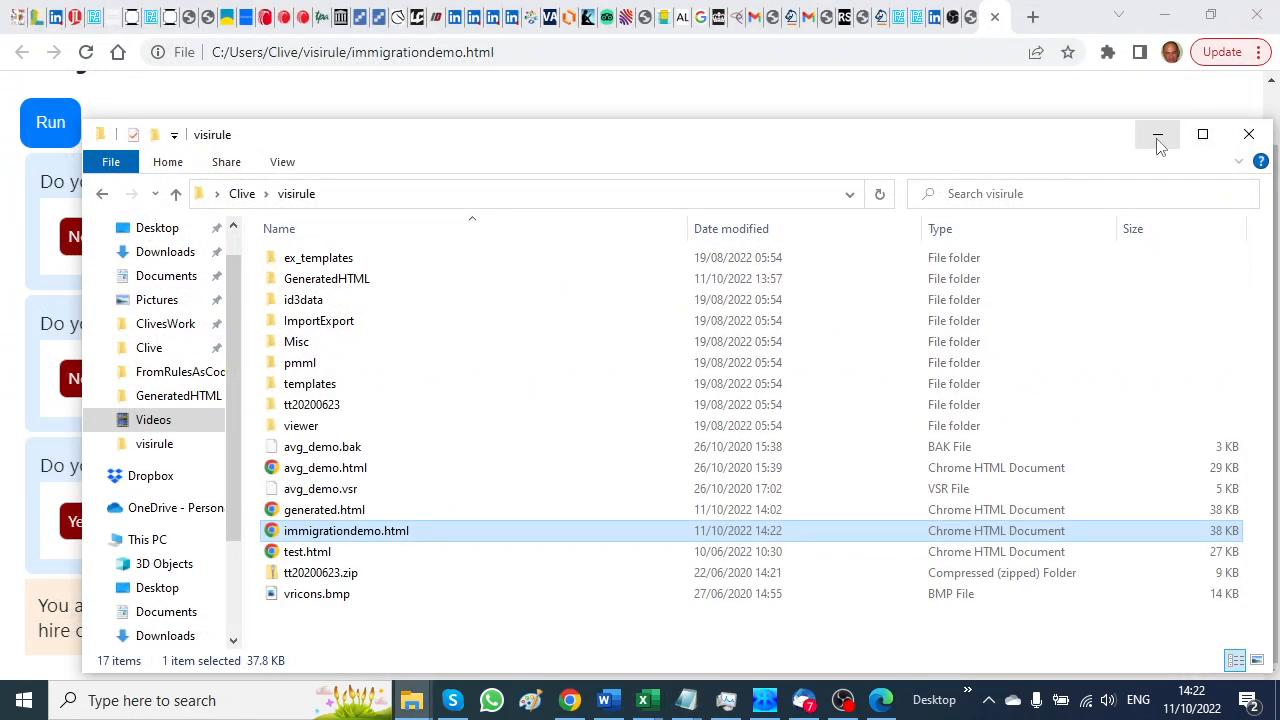
Step: Rerun the questionnaire answering Yes three times to reach the green-card eligibility result
click(1156, 134)
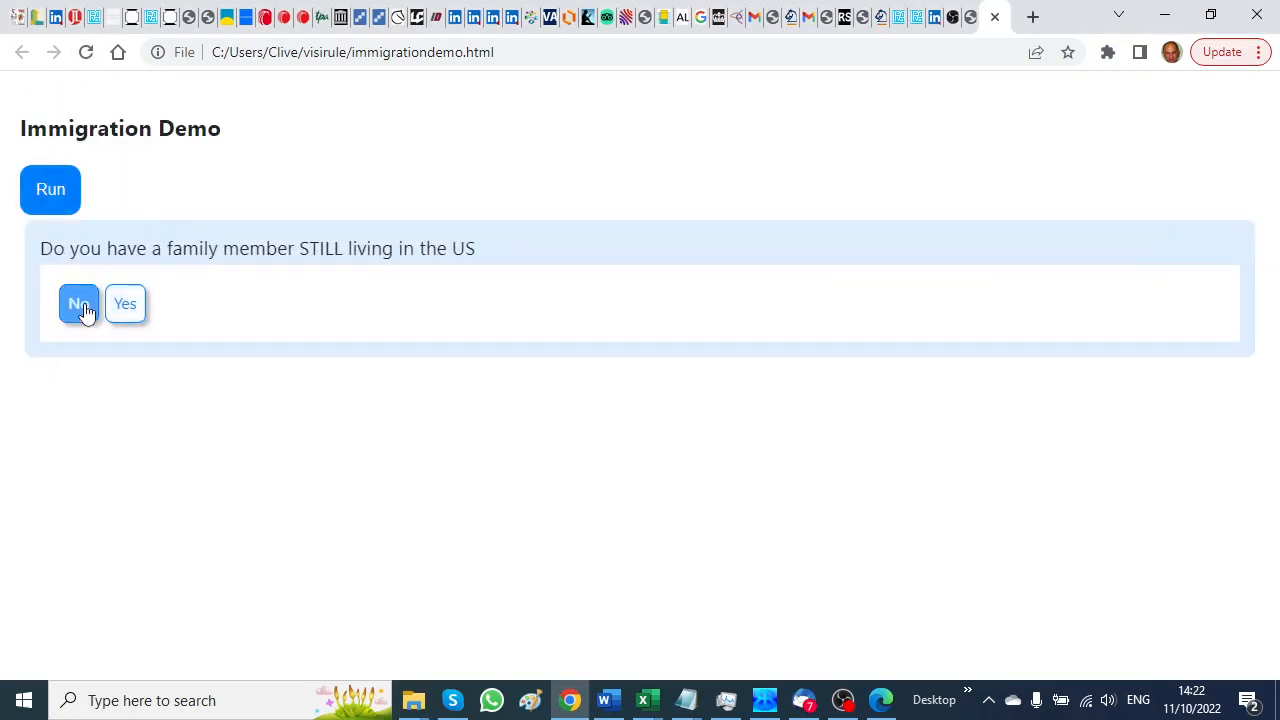
click(124, 304)
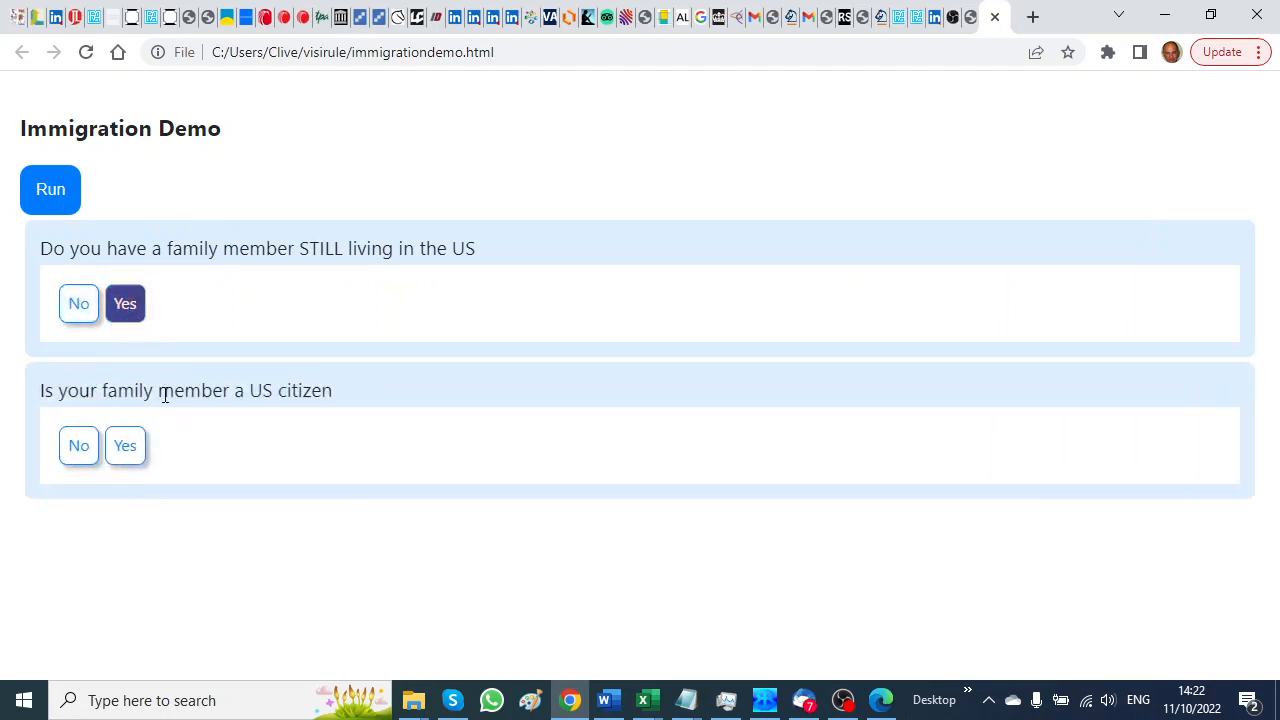
click(124, 446)
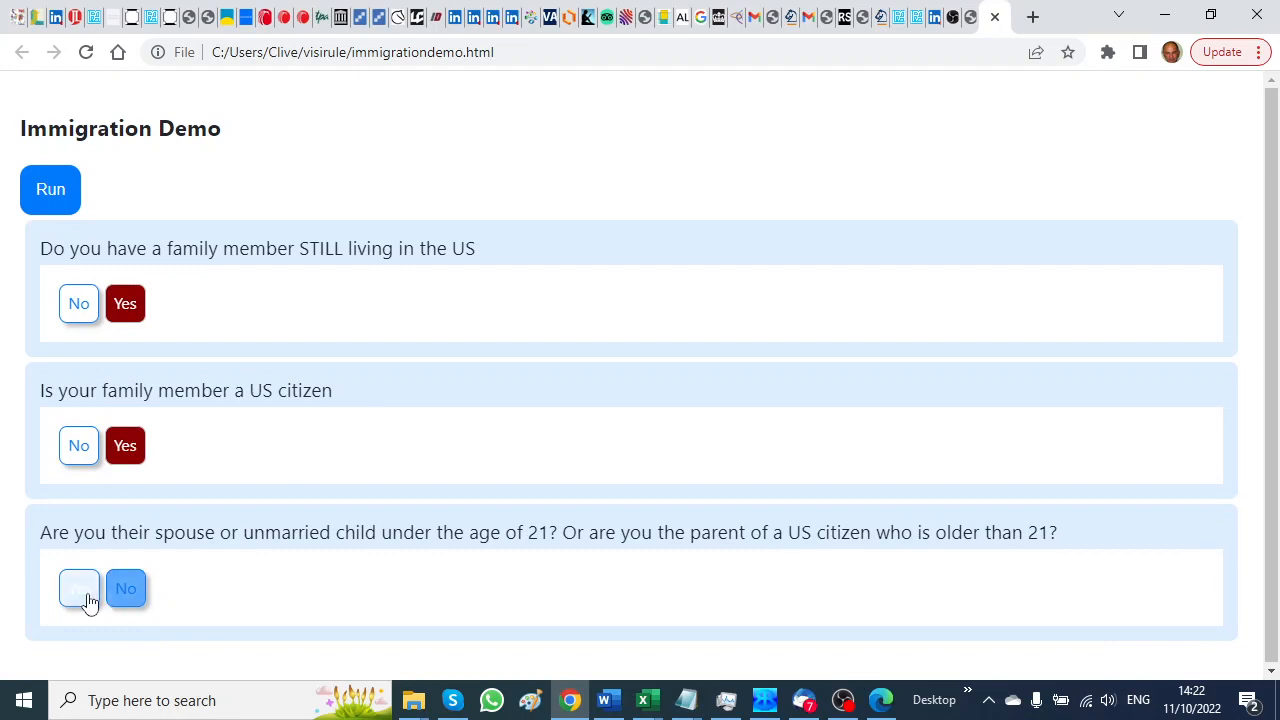
click(78, 588)
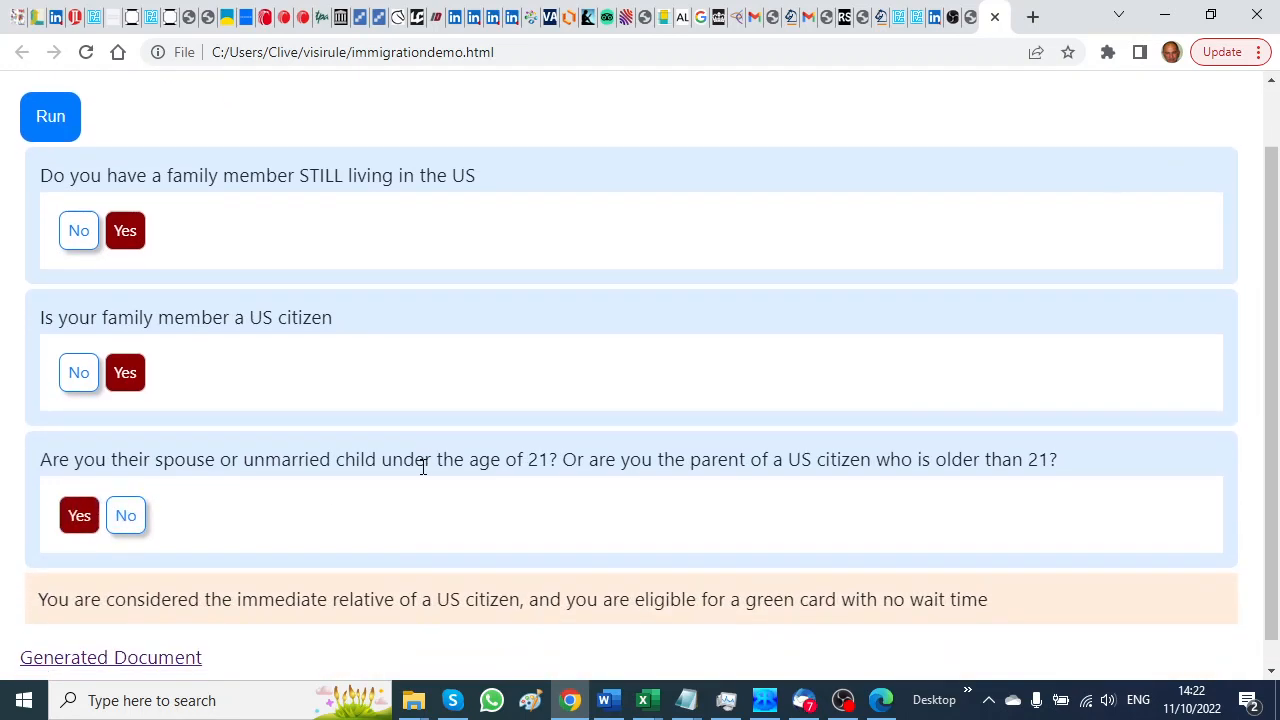
scroll(down, 3)
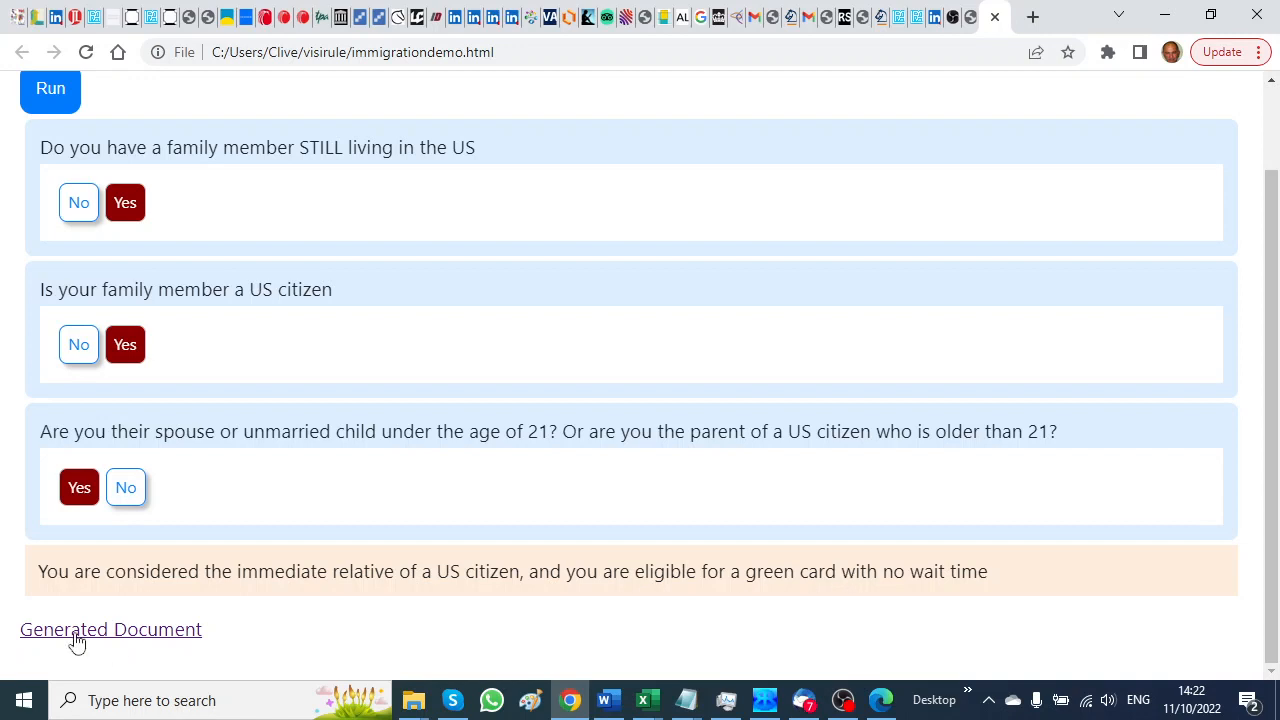
mouse_move(78, 640)
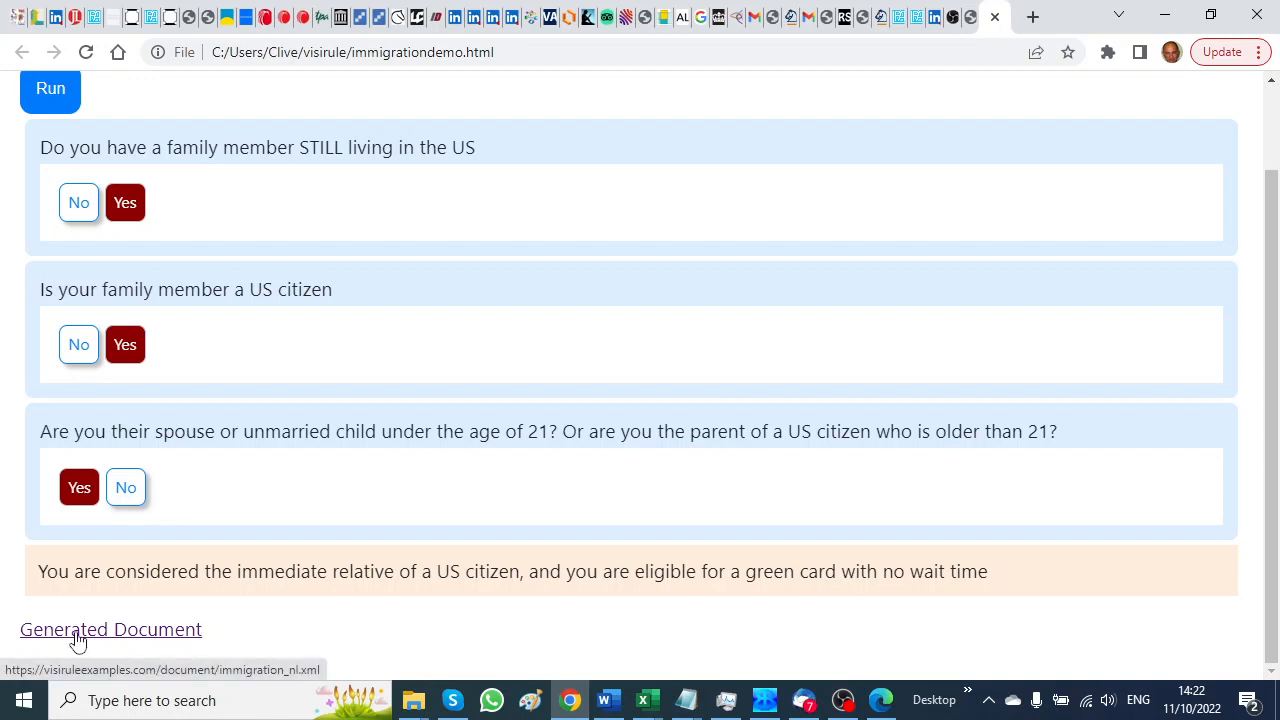
Step: Open the Generated Document link and scroll through the immigration_nl report to System Details
click(110, 628)
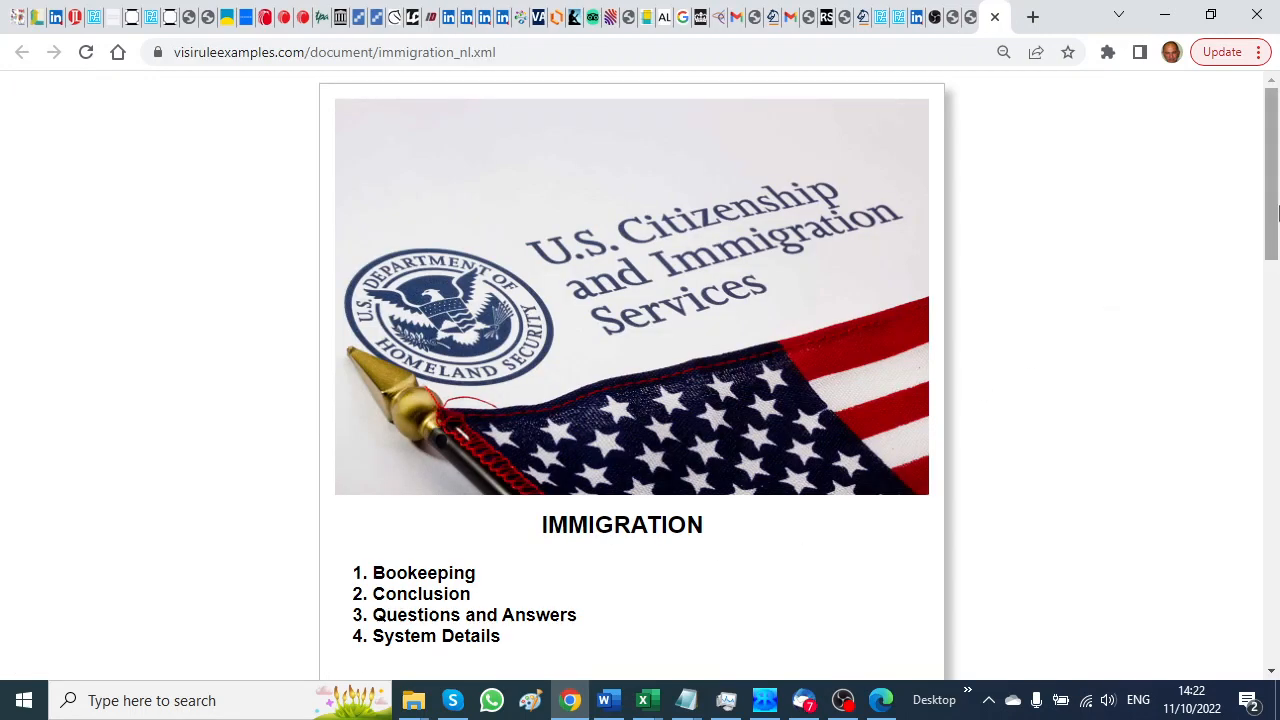
scroll(down, 3)
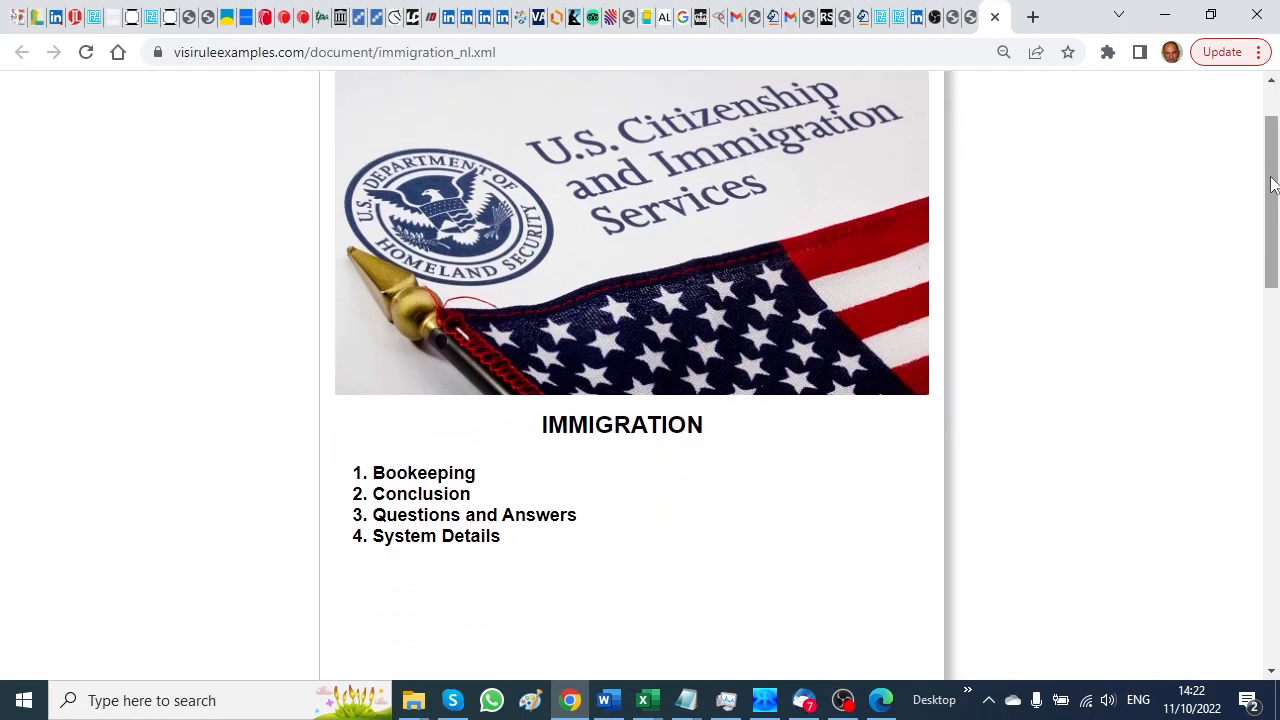
scroll(down, 3)
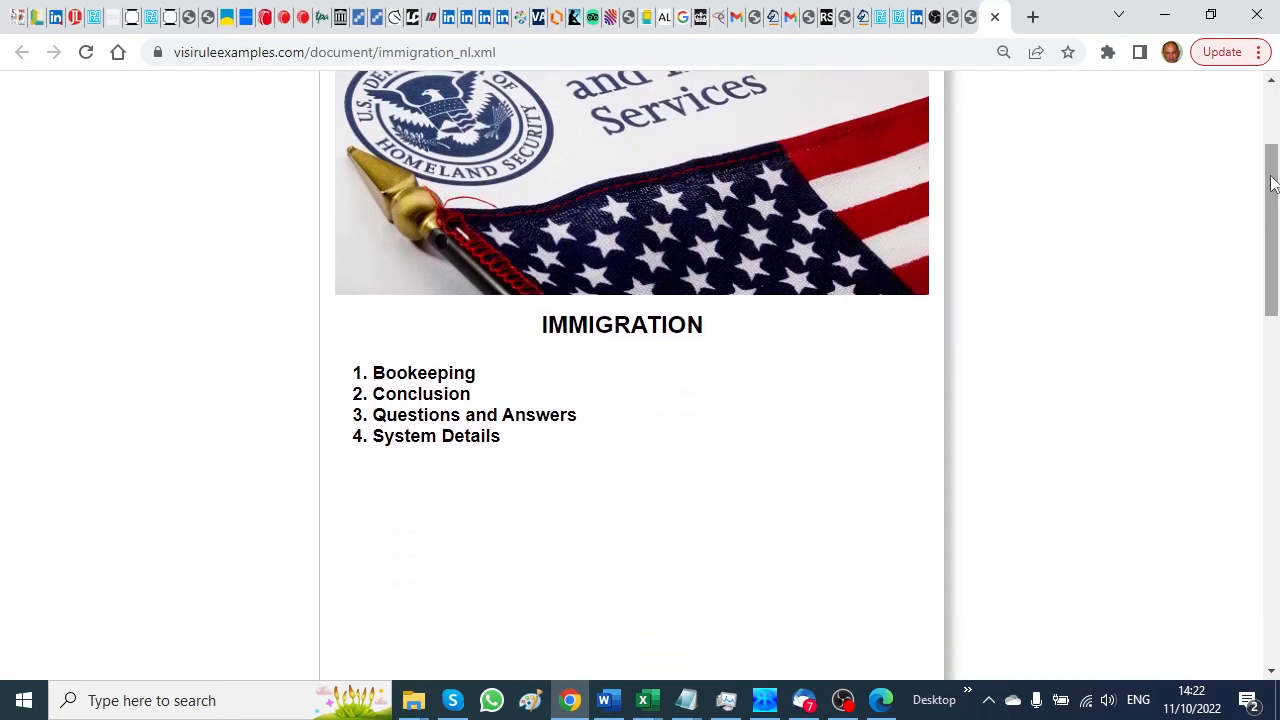
scroll(down, 3)
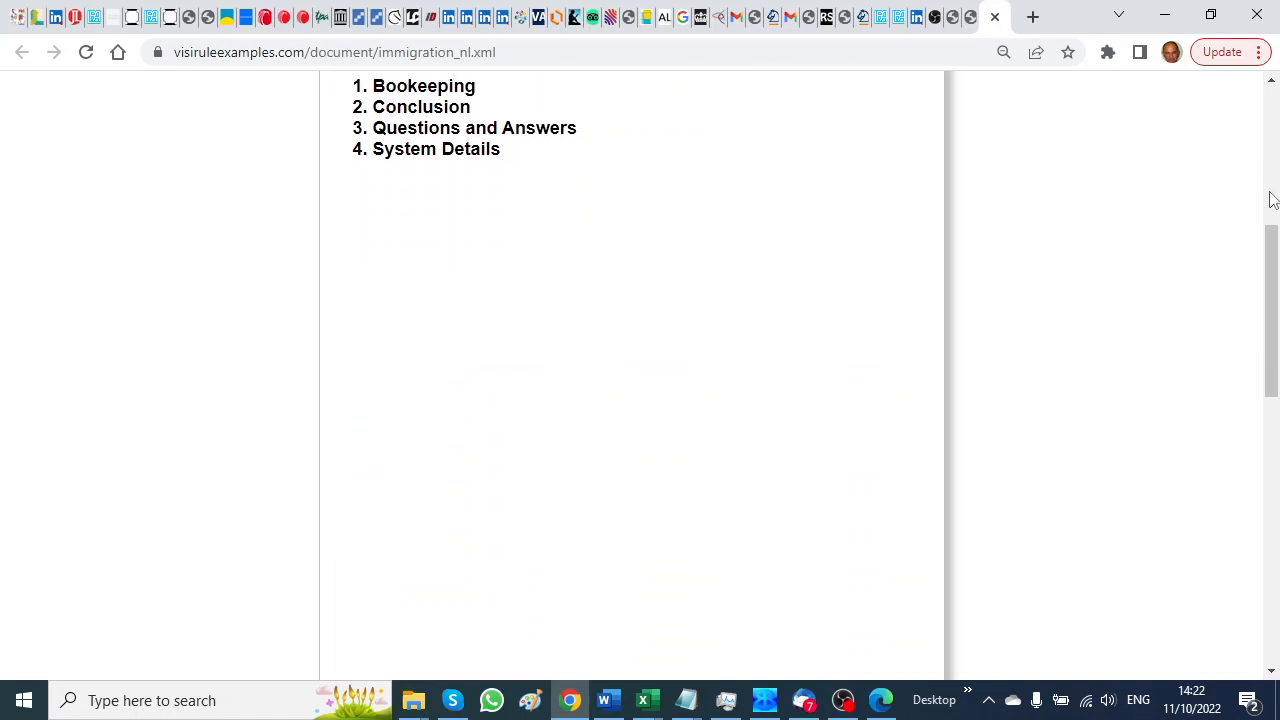
scroll(down, 3)
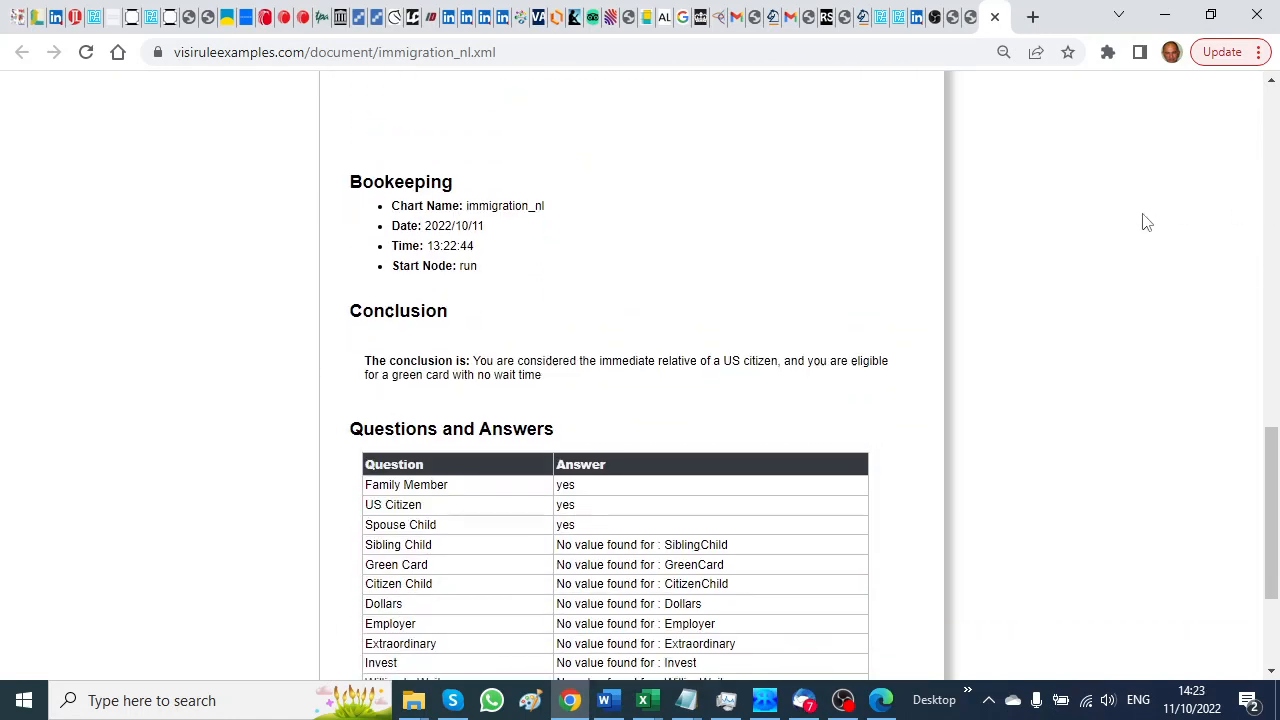
scroll(down, 3)
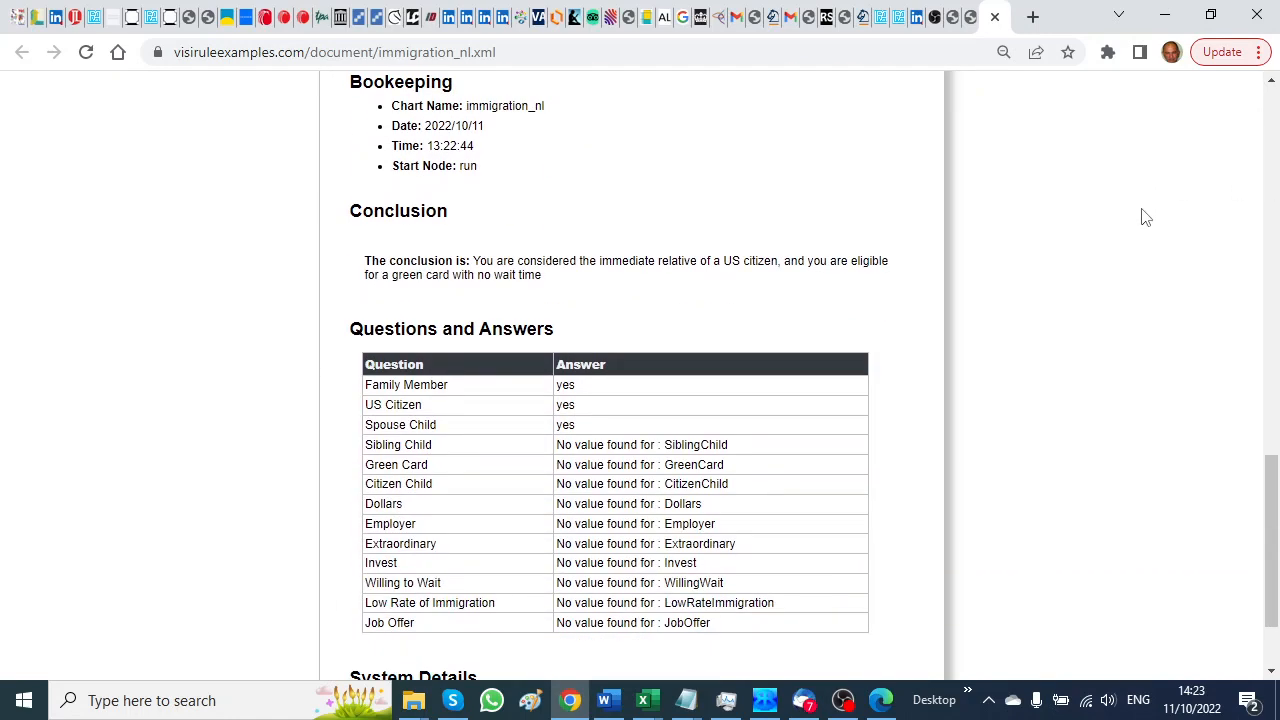
scroll(down, 3)
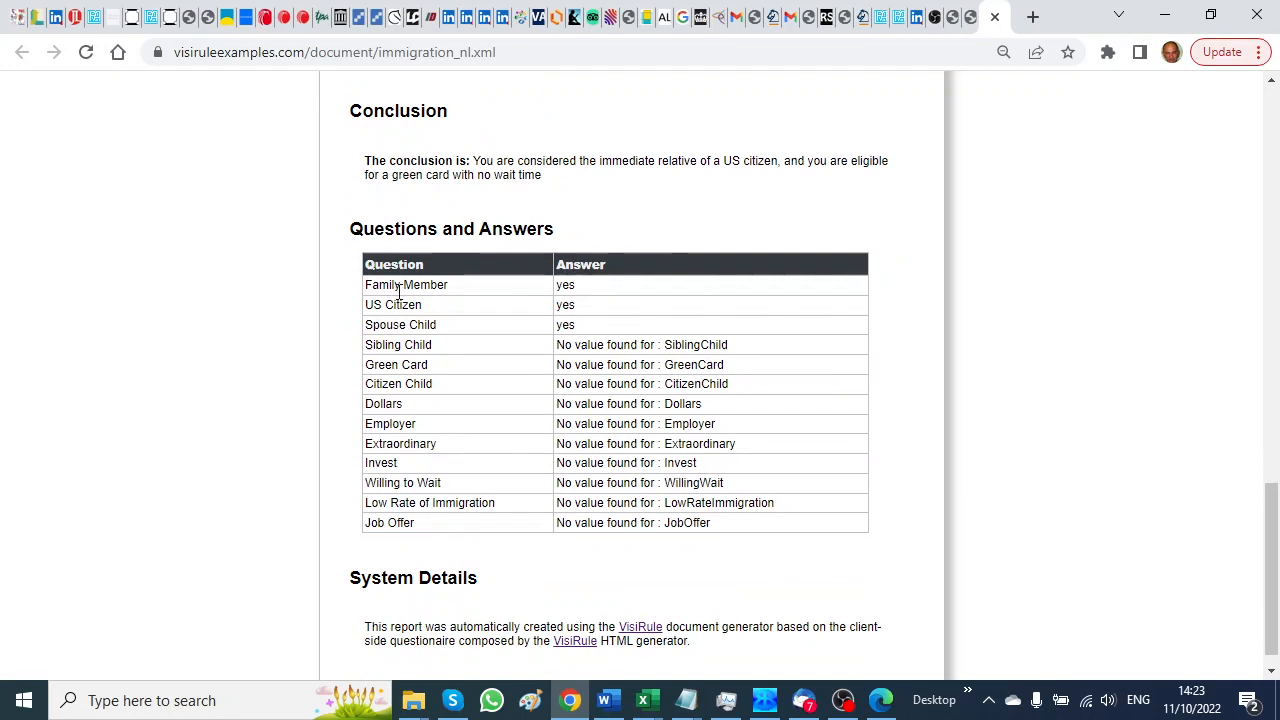
mouse_move(608, 344)
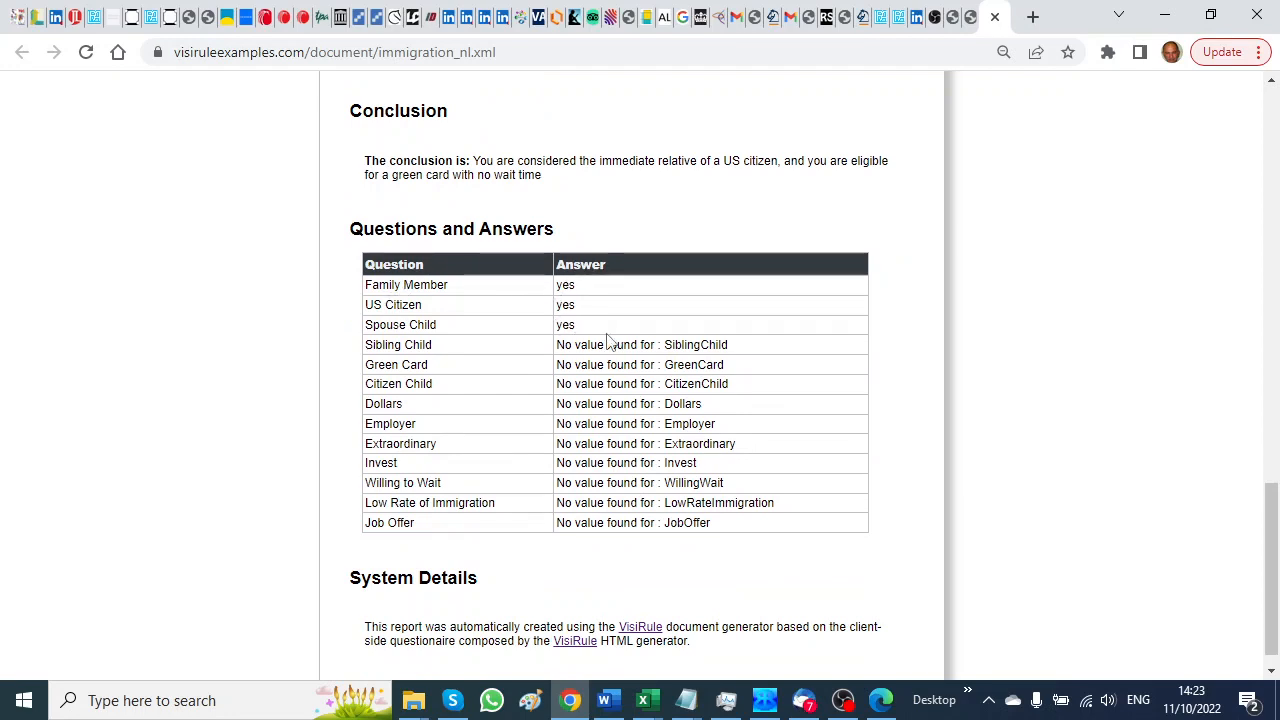
scroll(down, 3)
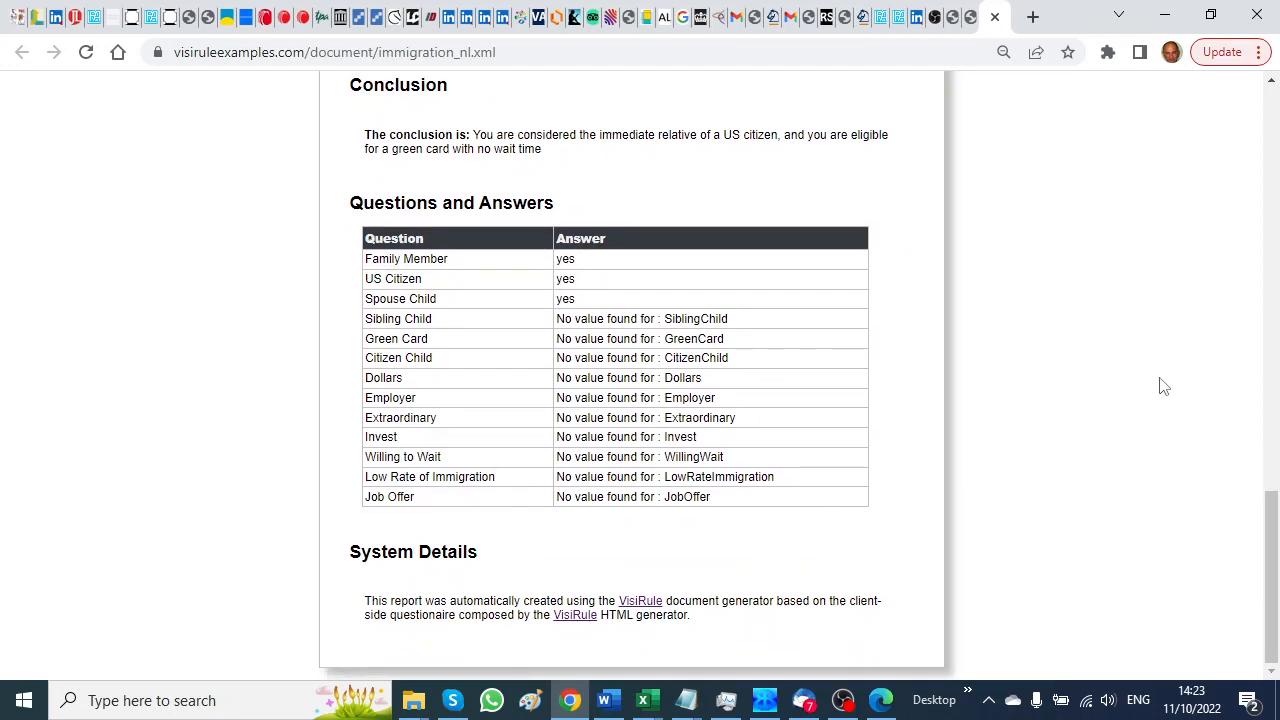
scroll(up, 3)
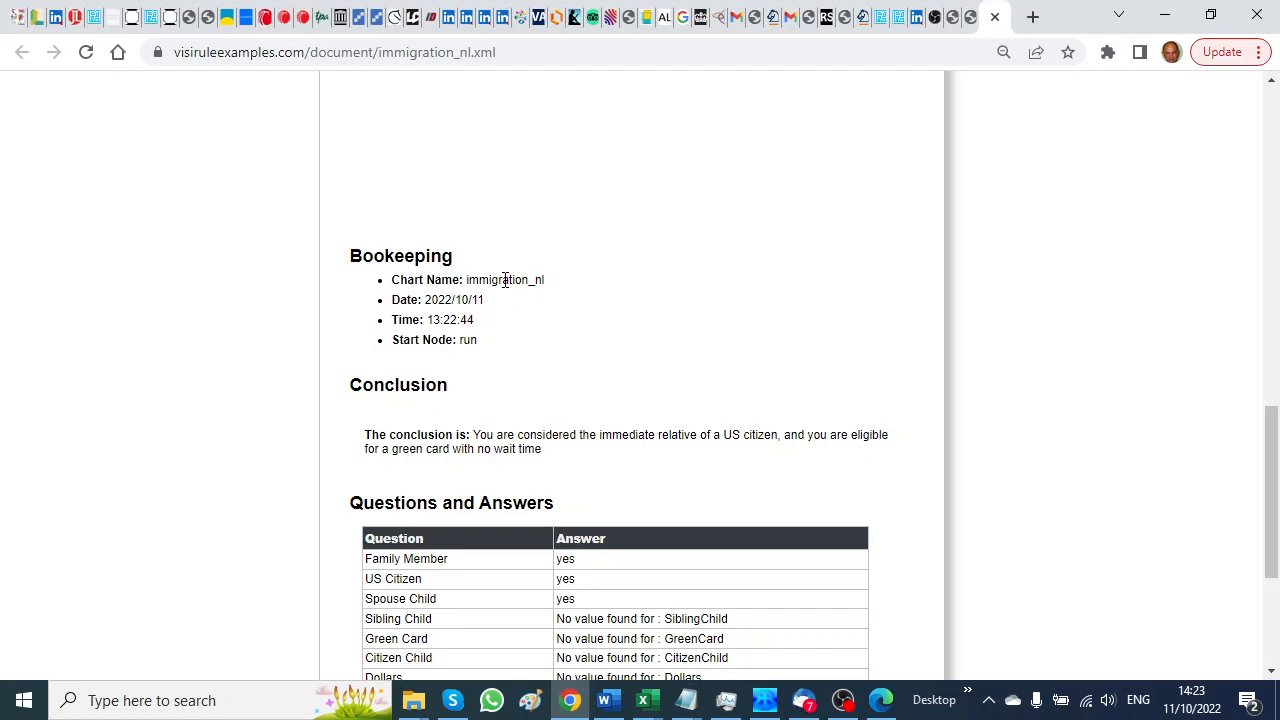
mouse_move(608, 300)
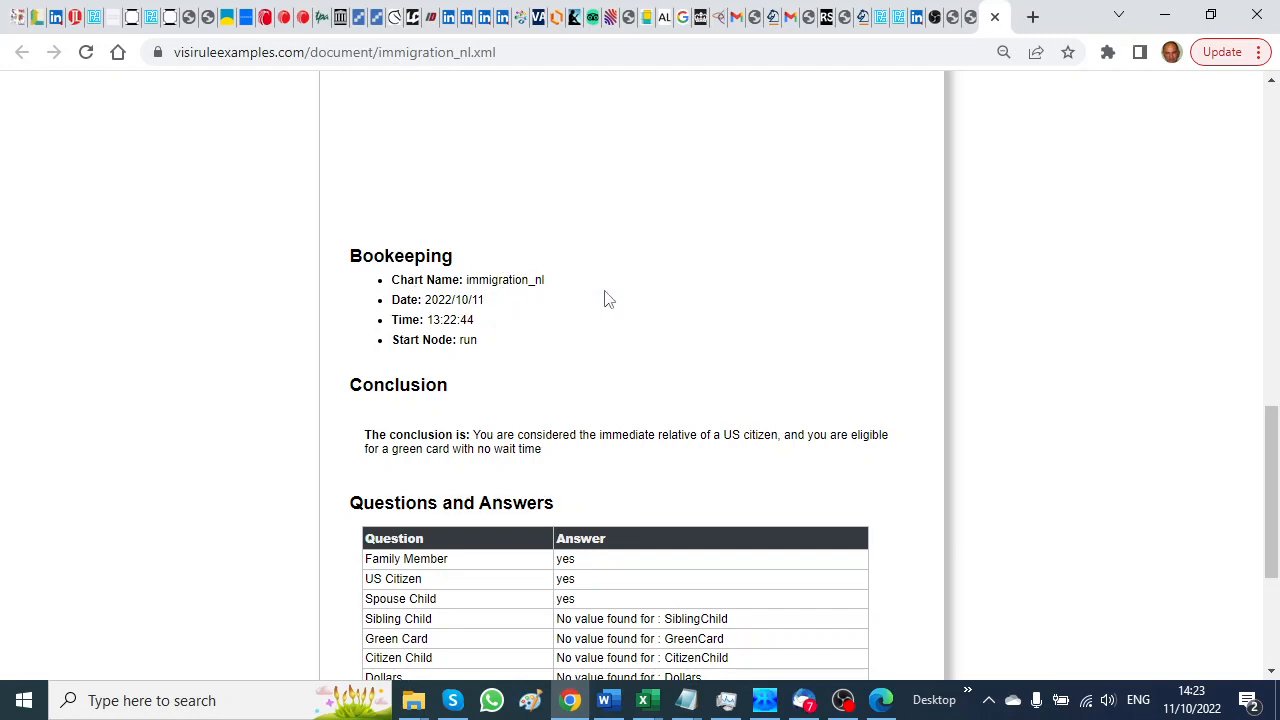
scroll(down, 3)
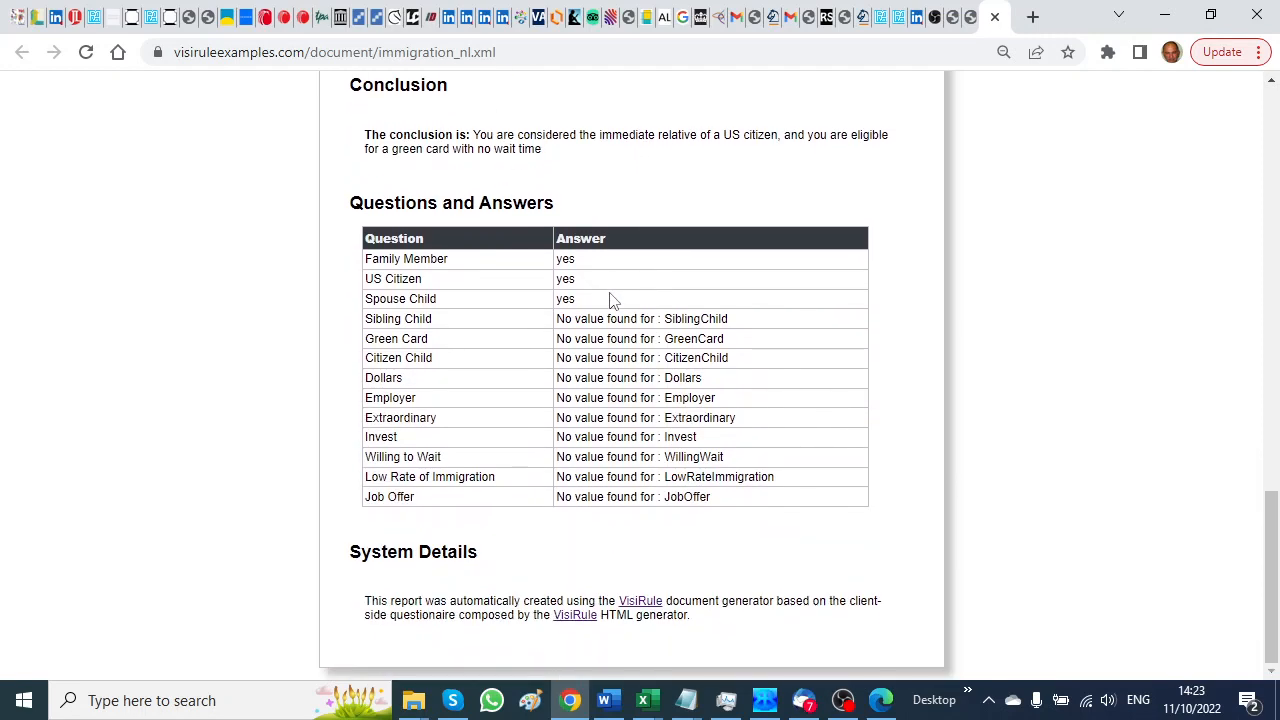
mouse_move(1090, 406)
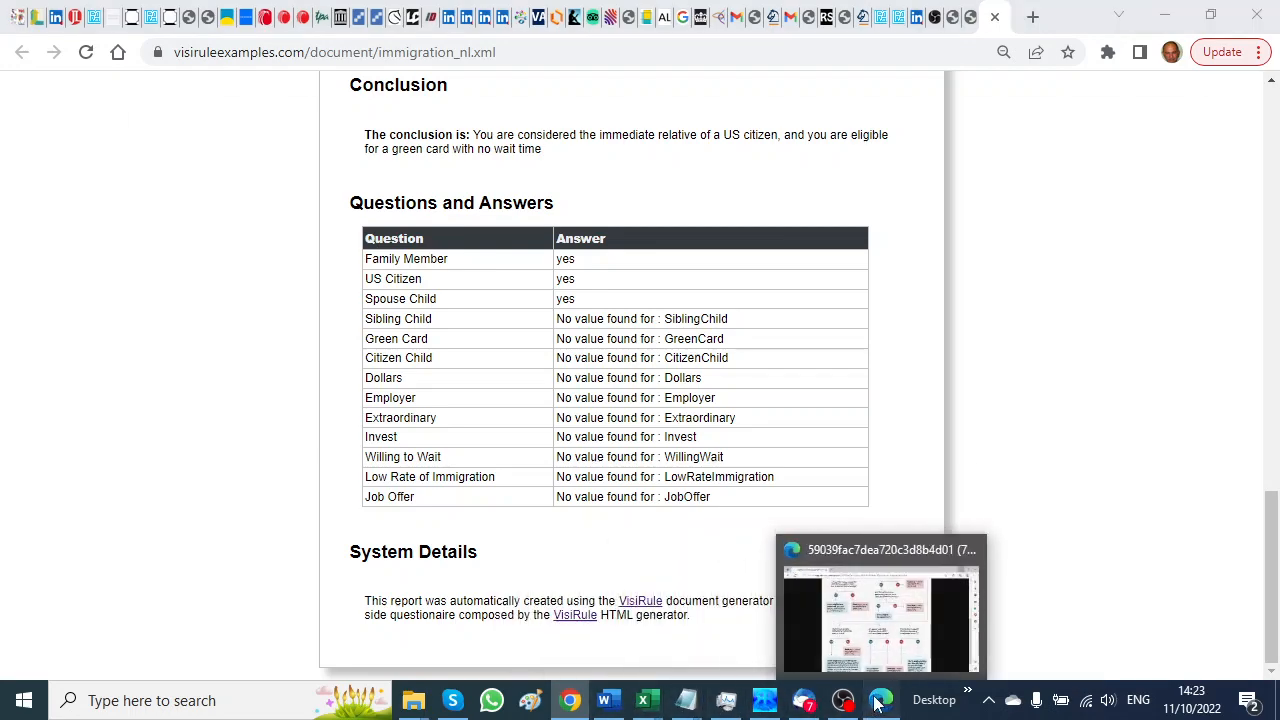
Step: Bring the WIN-PROLOG immigration_nl chart window back to the front
click(880, 610)
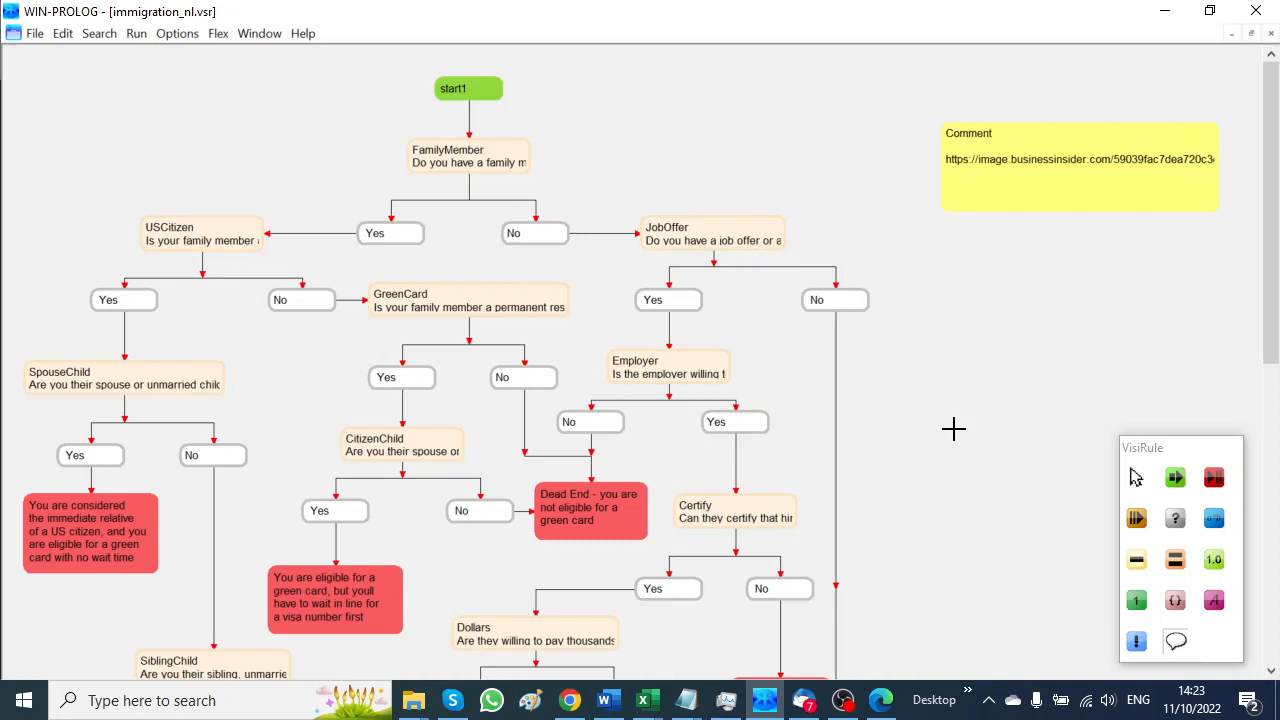
mouse_move(228, 128)
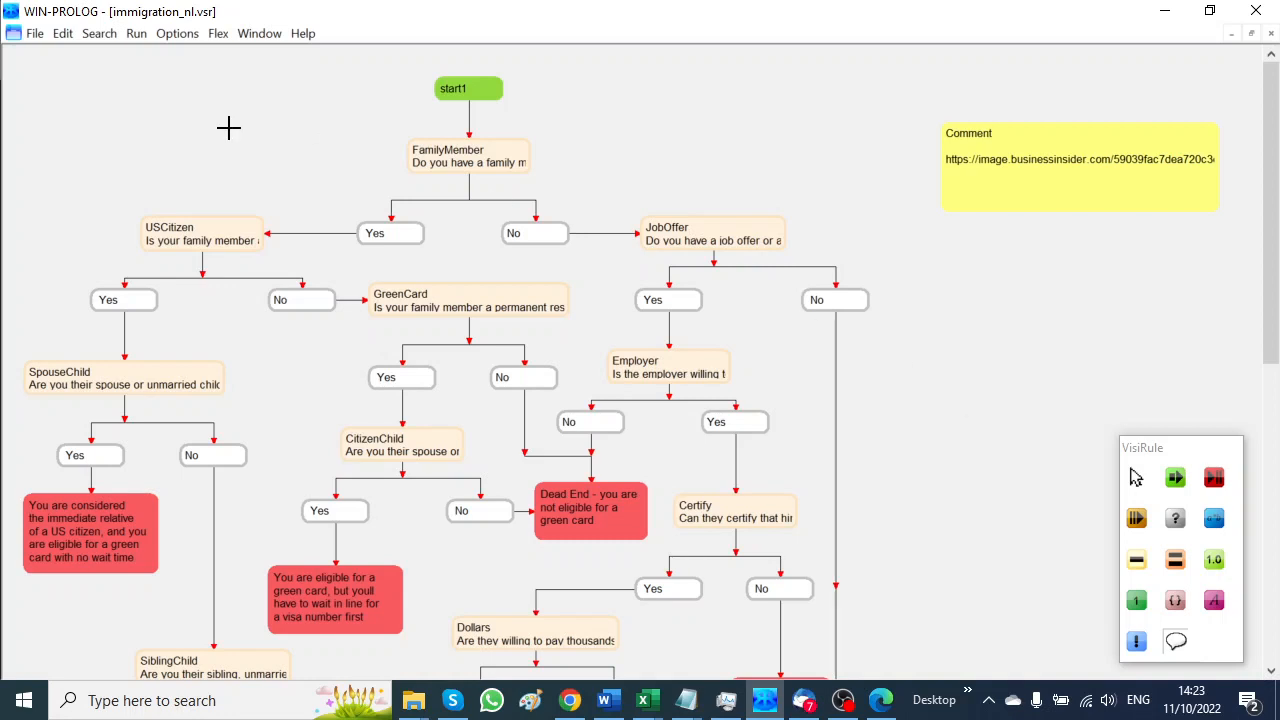
mouse_move(650, 156)
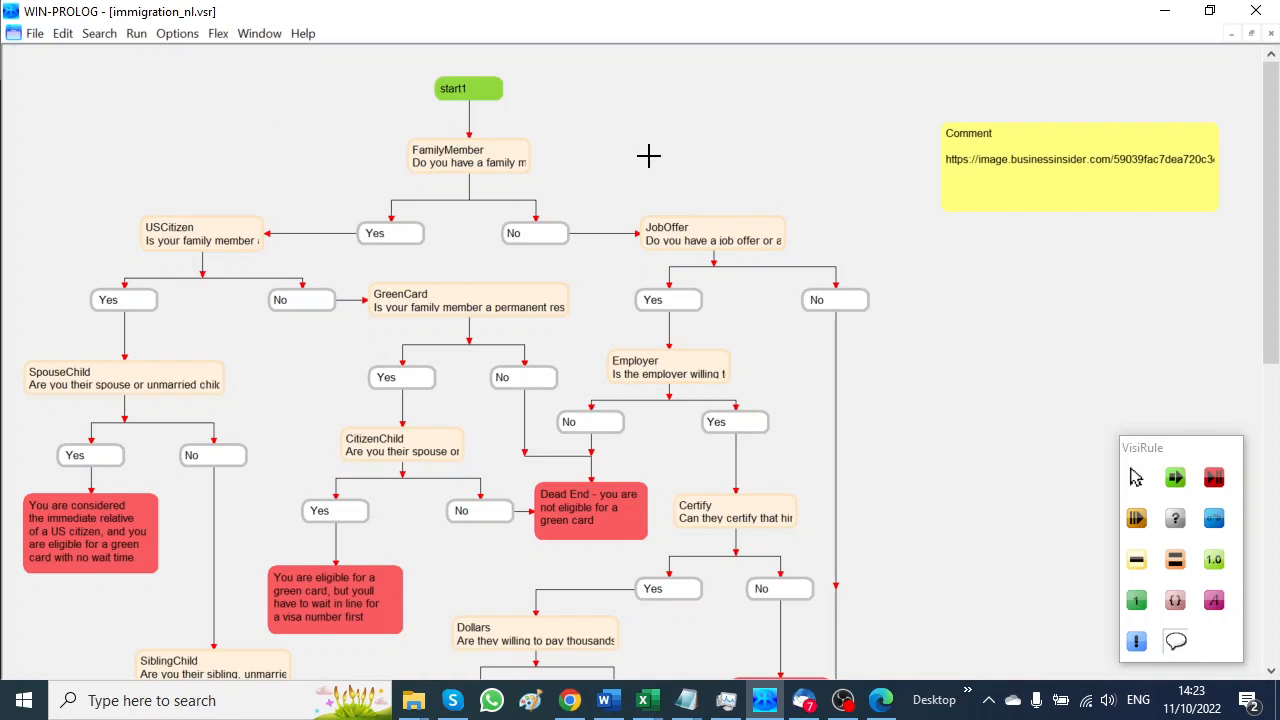
mouse_move(648, 152)
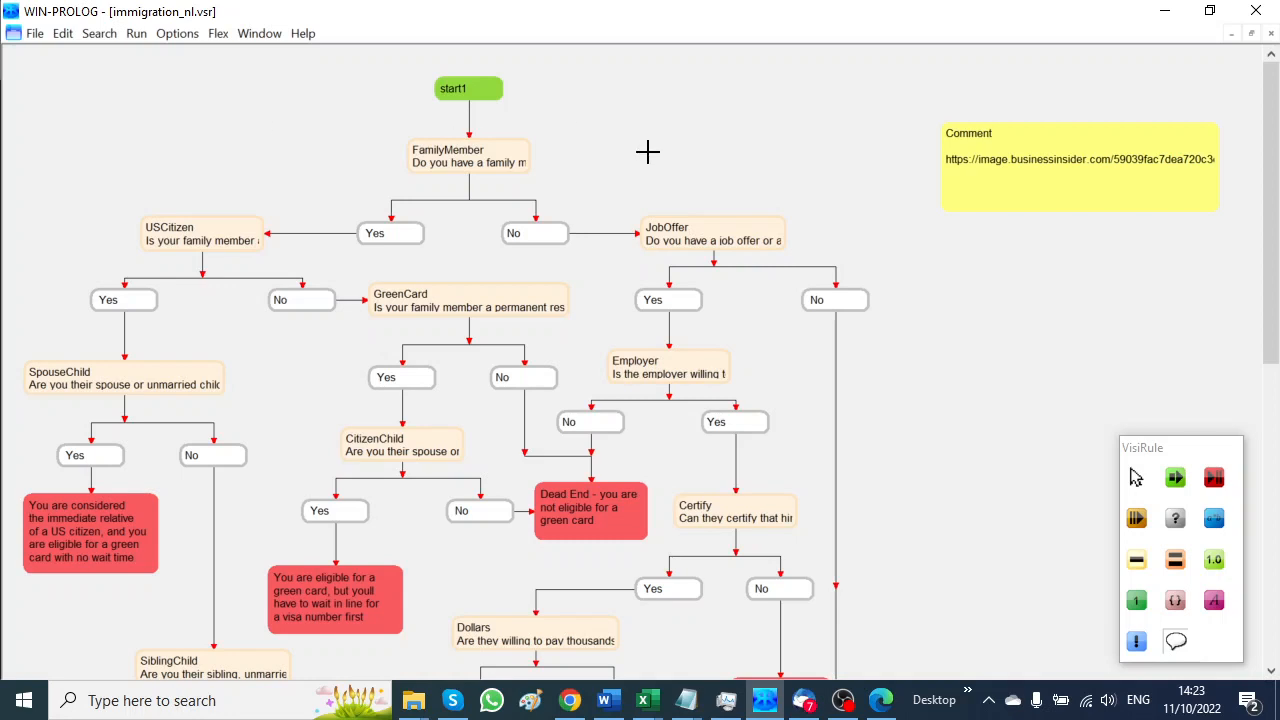
mouse_move(652, 168)
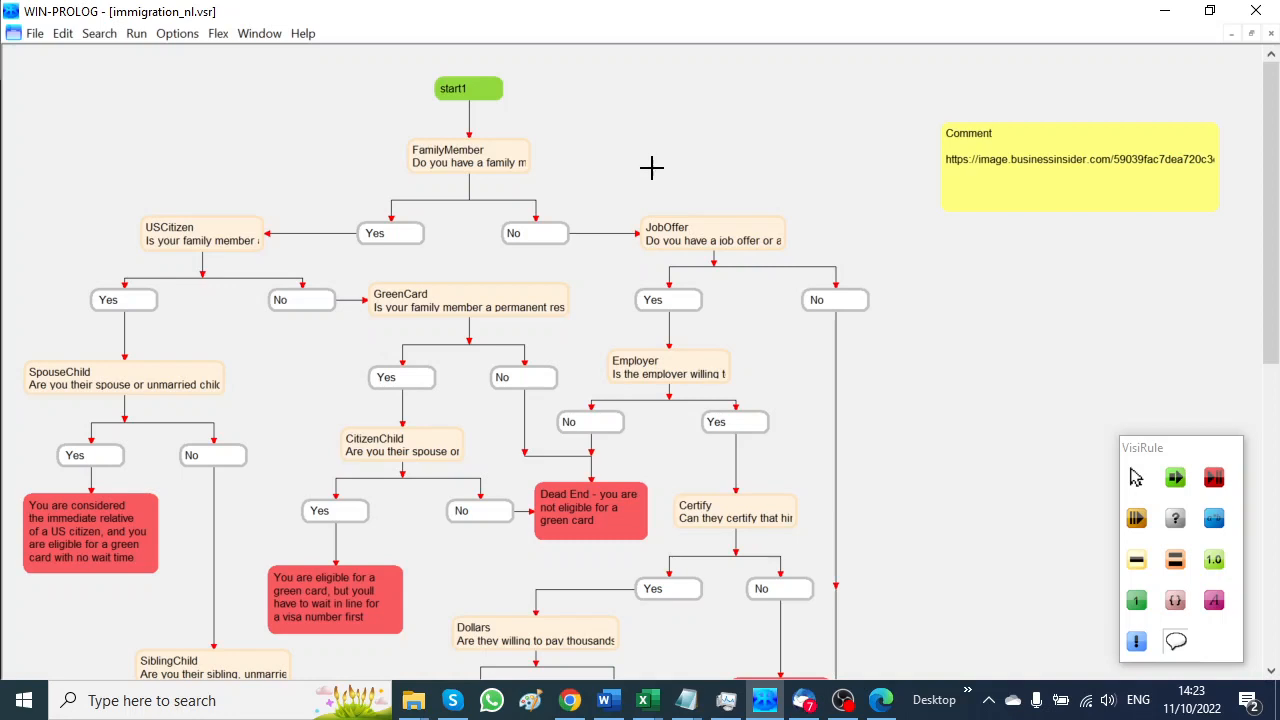